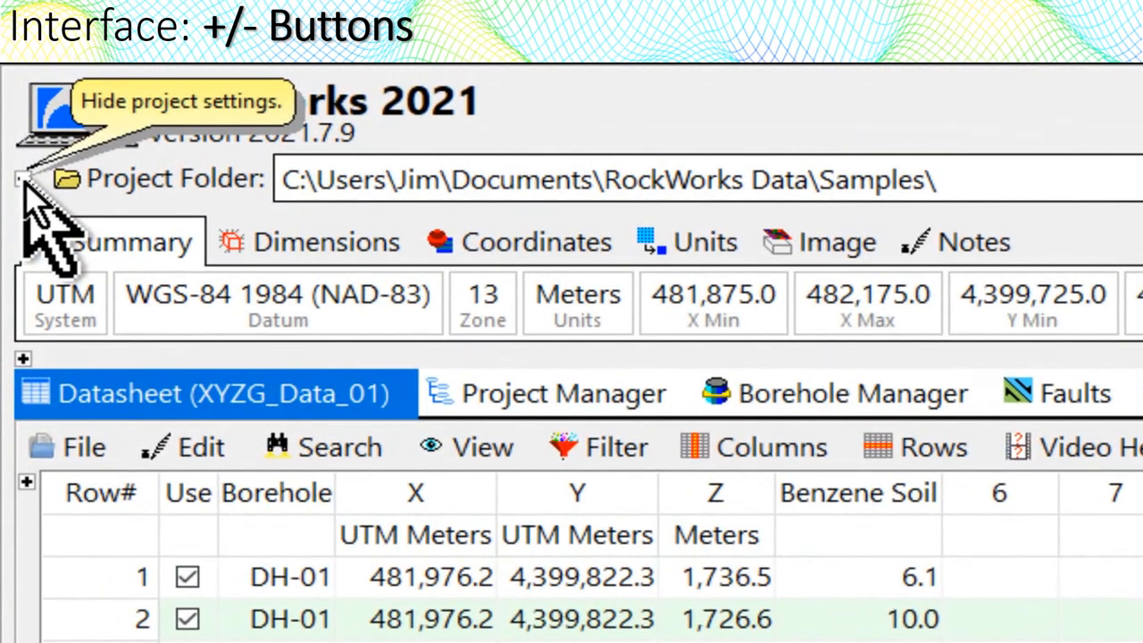
- Hide the project settings pane and expand the application programs list above the datasheet
left_click(21, 179)
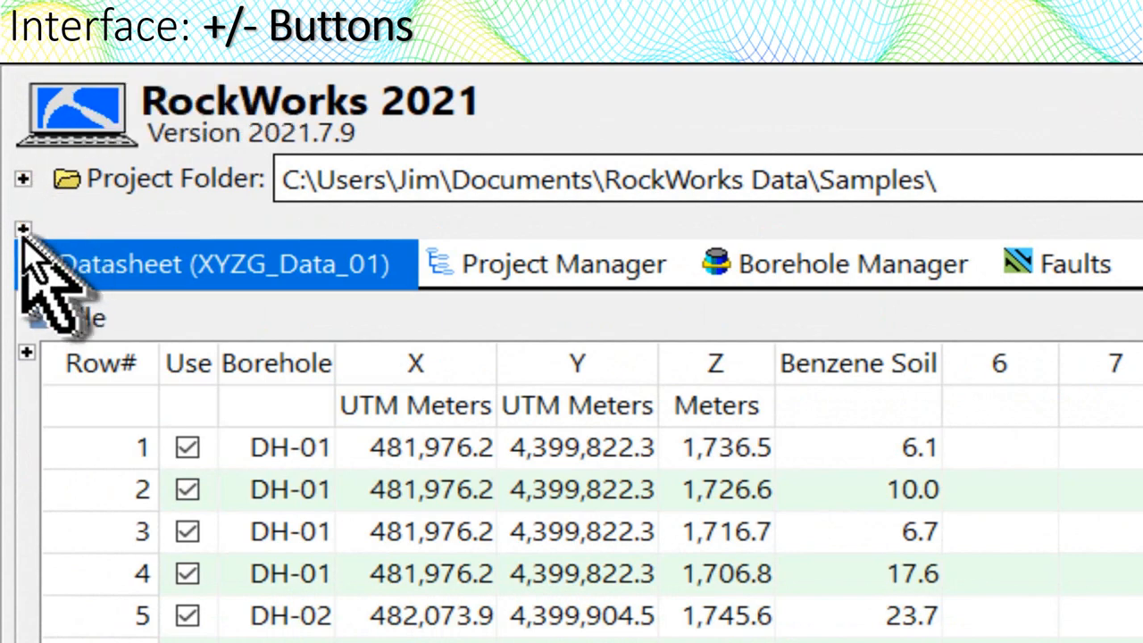
left_click(23, 229)
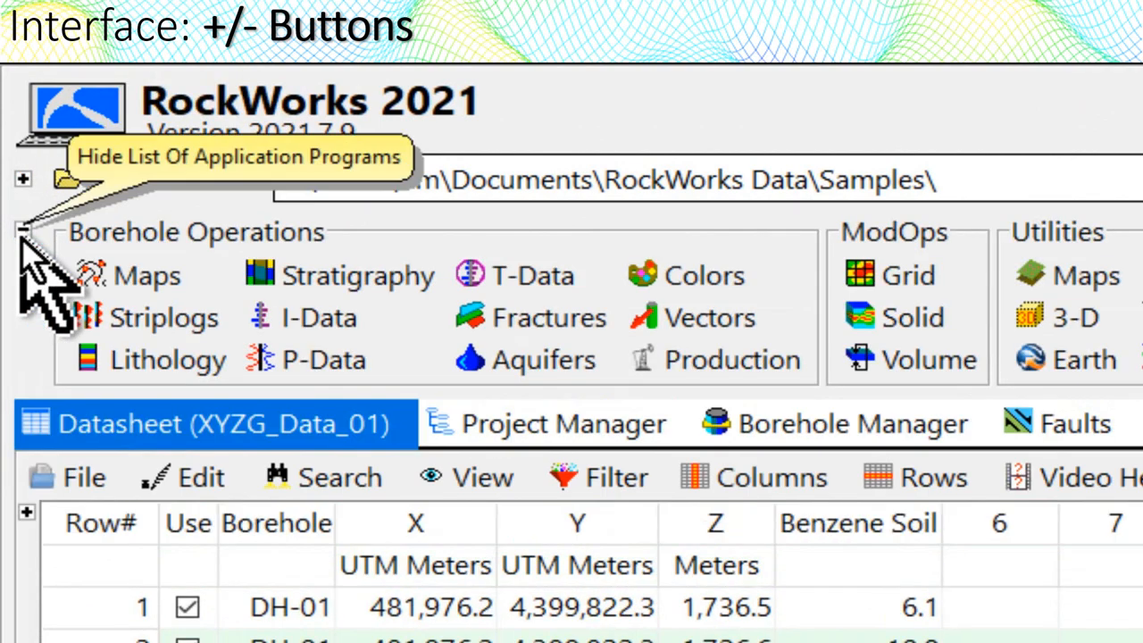
left_click(23, 231)
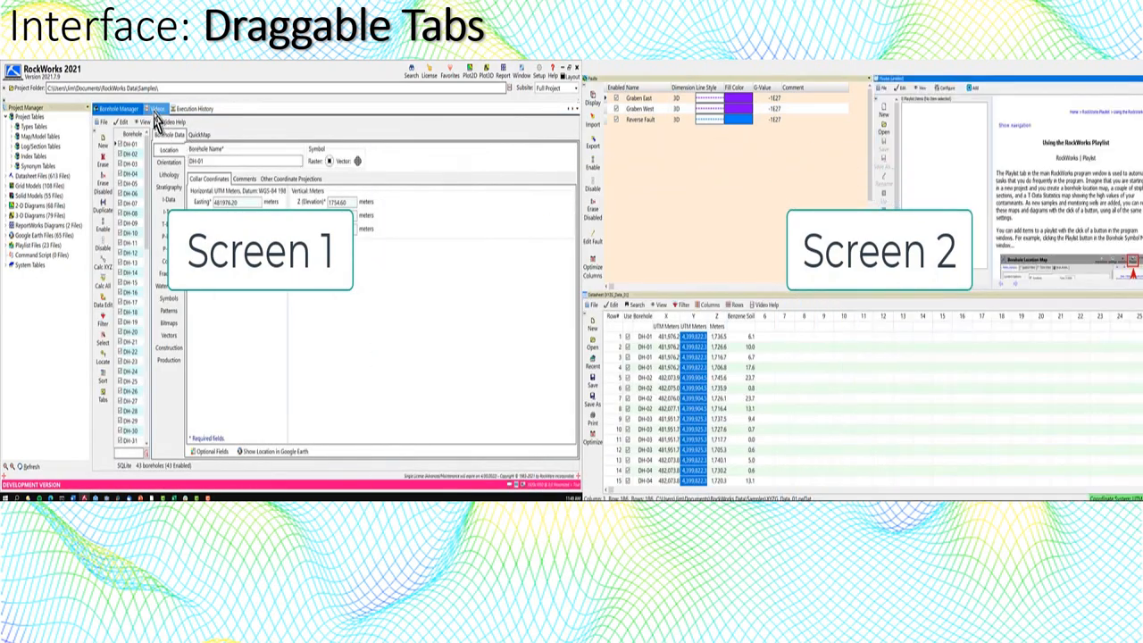
- Drag the Borehole Manager and Datasheet tabs onto separate monitors
left_click(873, 382)
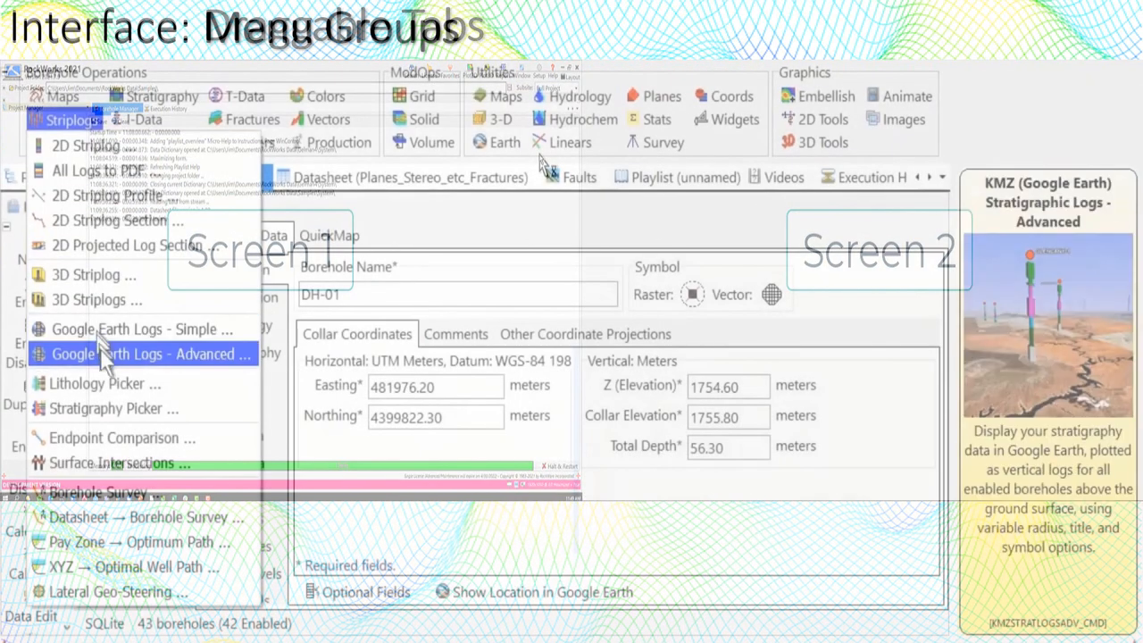
left_click(164, 97)
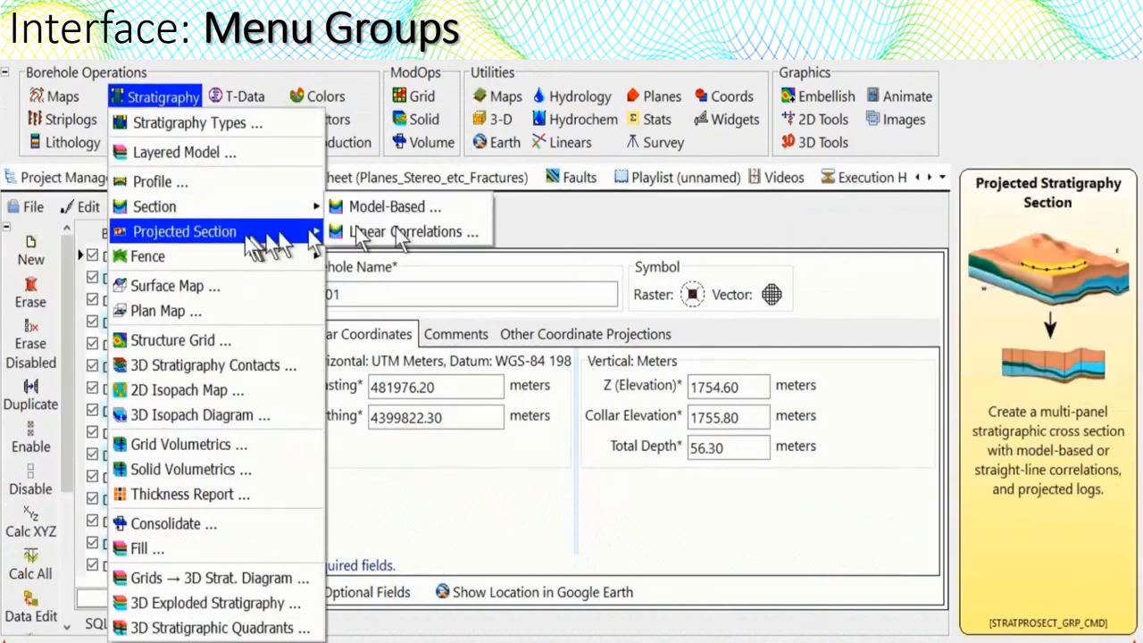
left_click(146, 118)
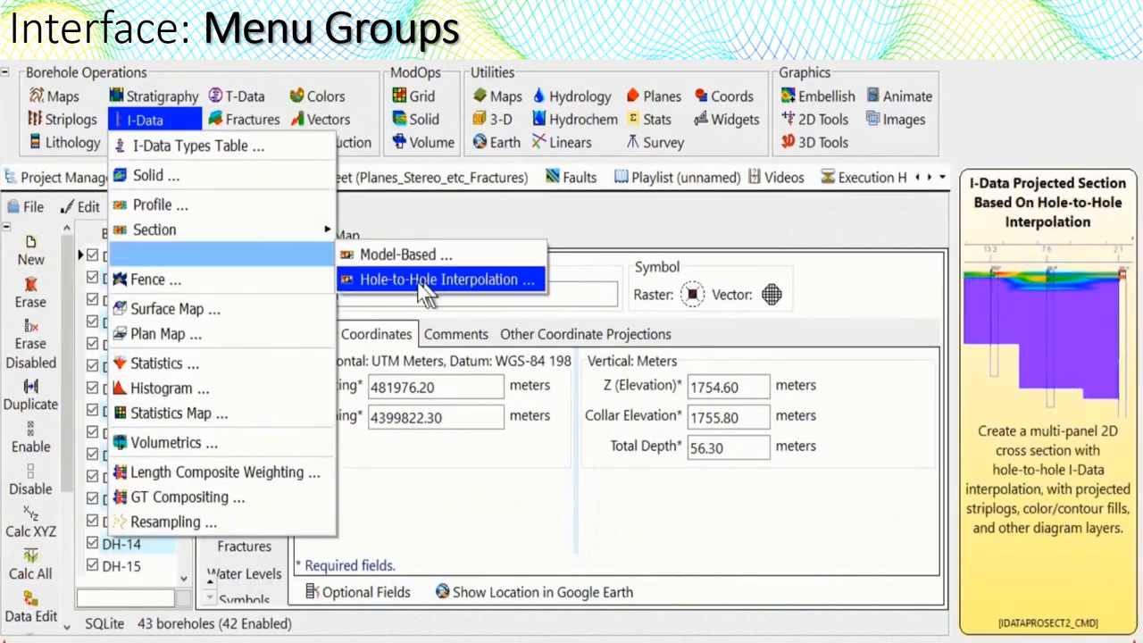
left_click(246, 96)
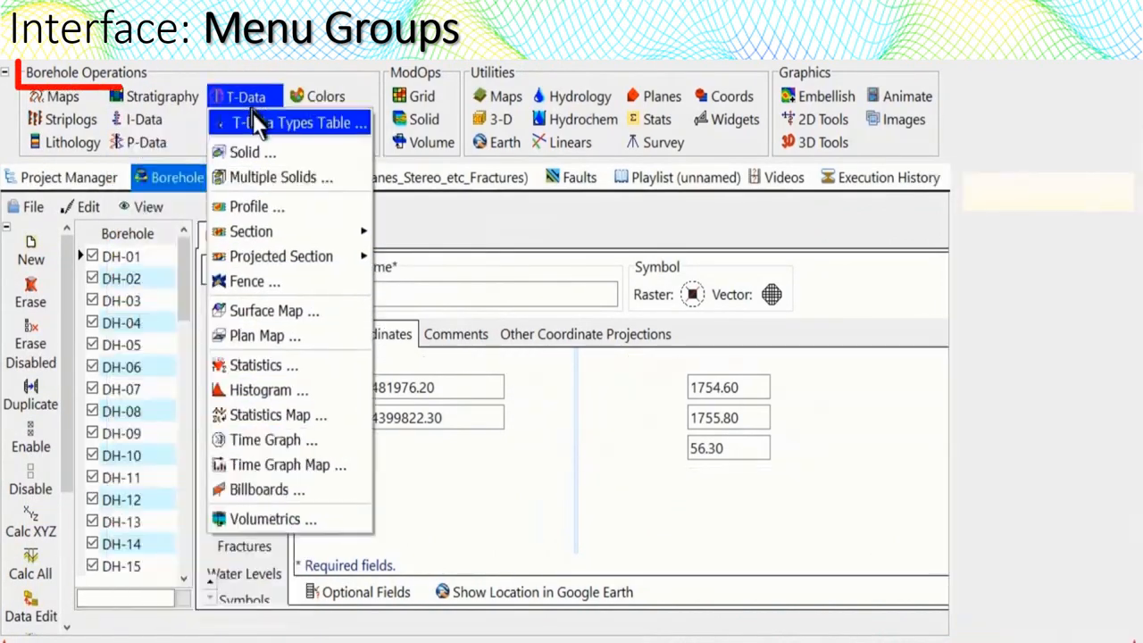
left_click(250, 143)
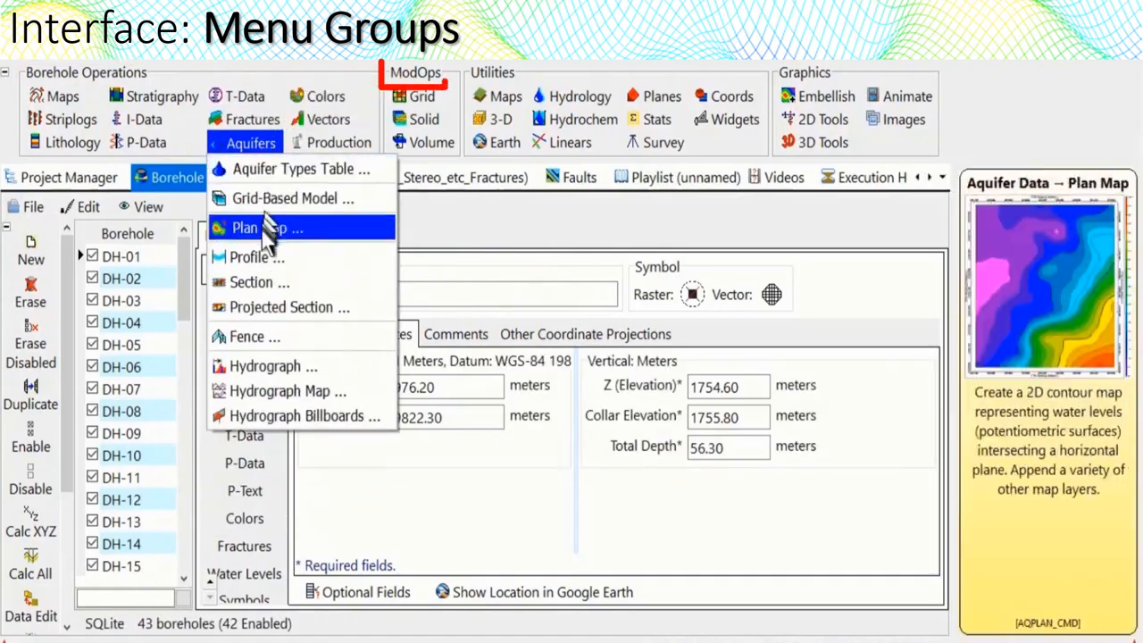
left_click(422, 96)
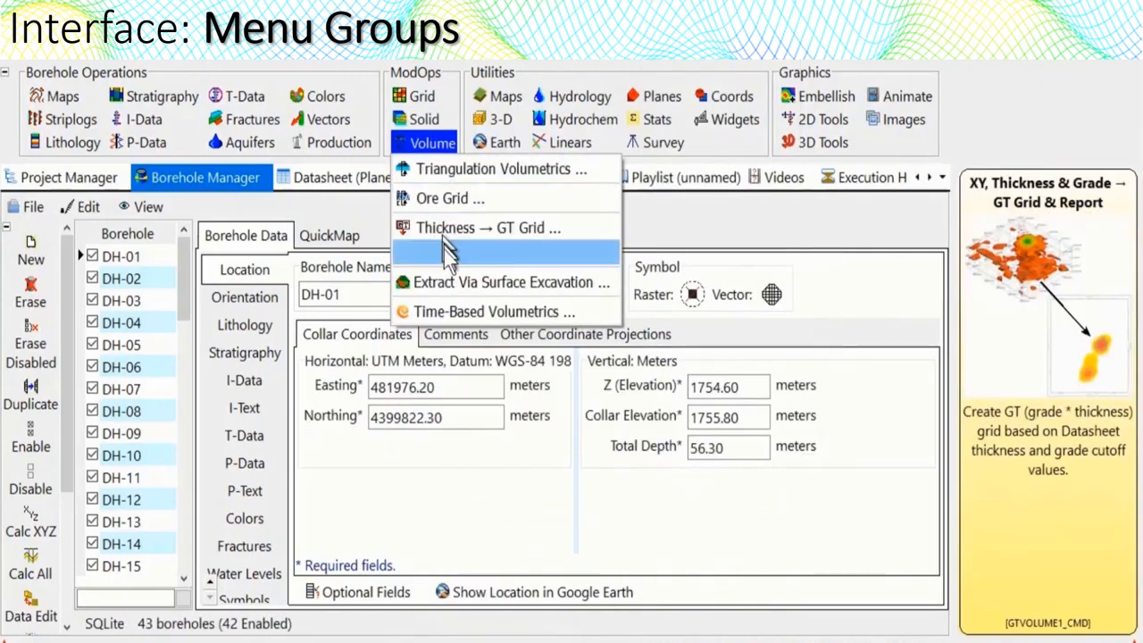
left_click(502, 118)
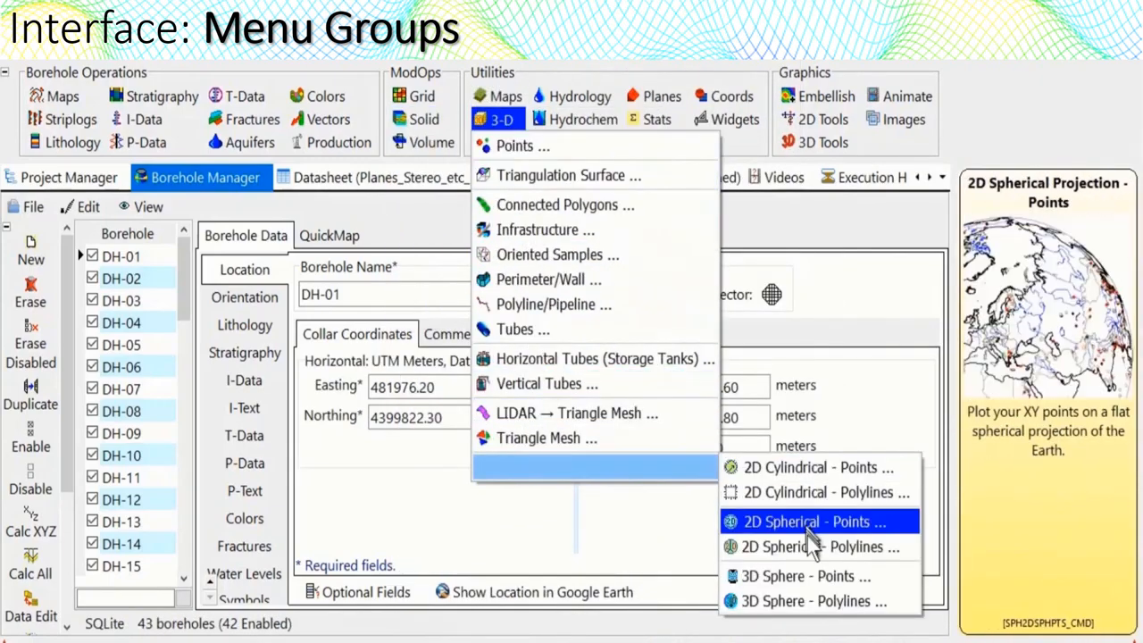
left_click(573, 143)
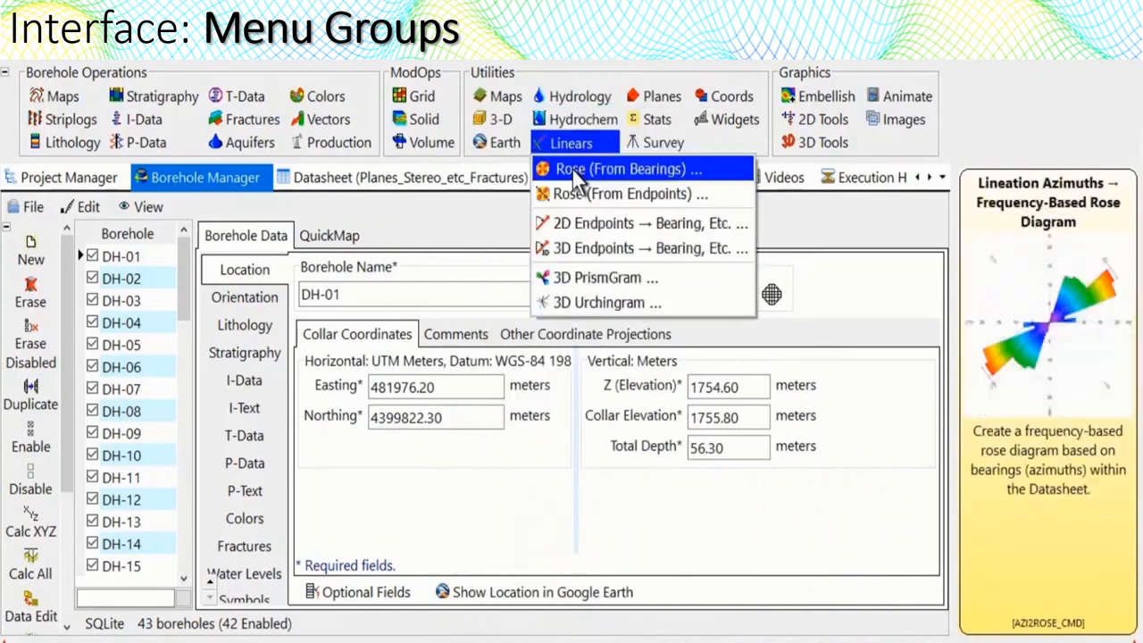
left_click(666, 143)
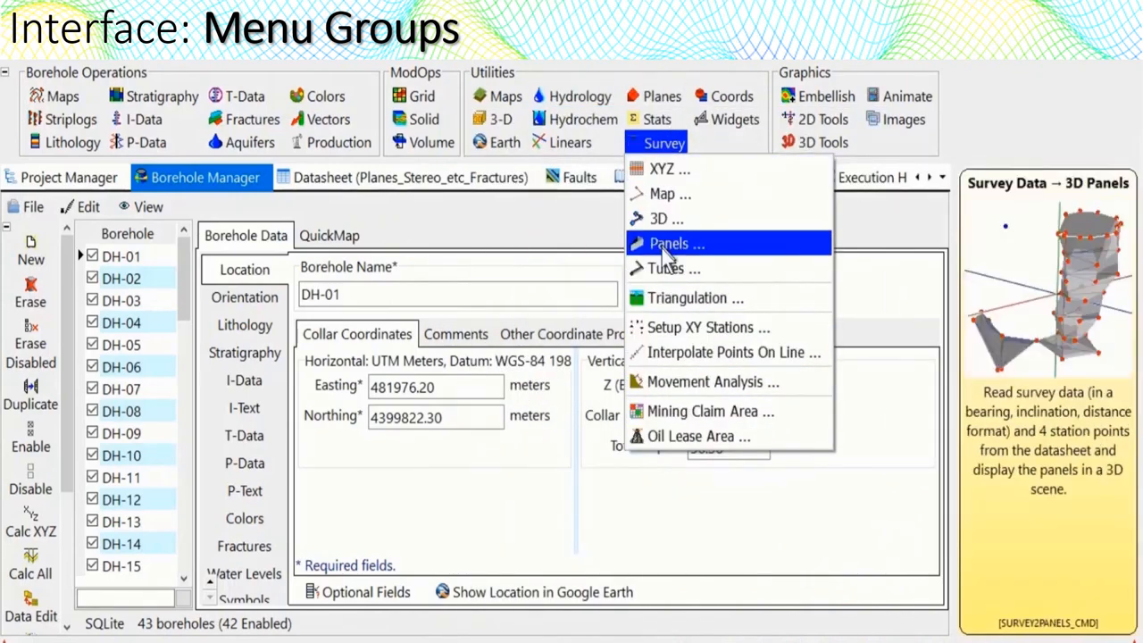
left_click(823, 118)
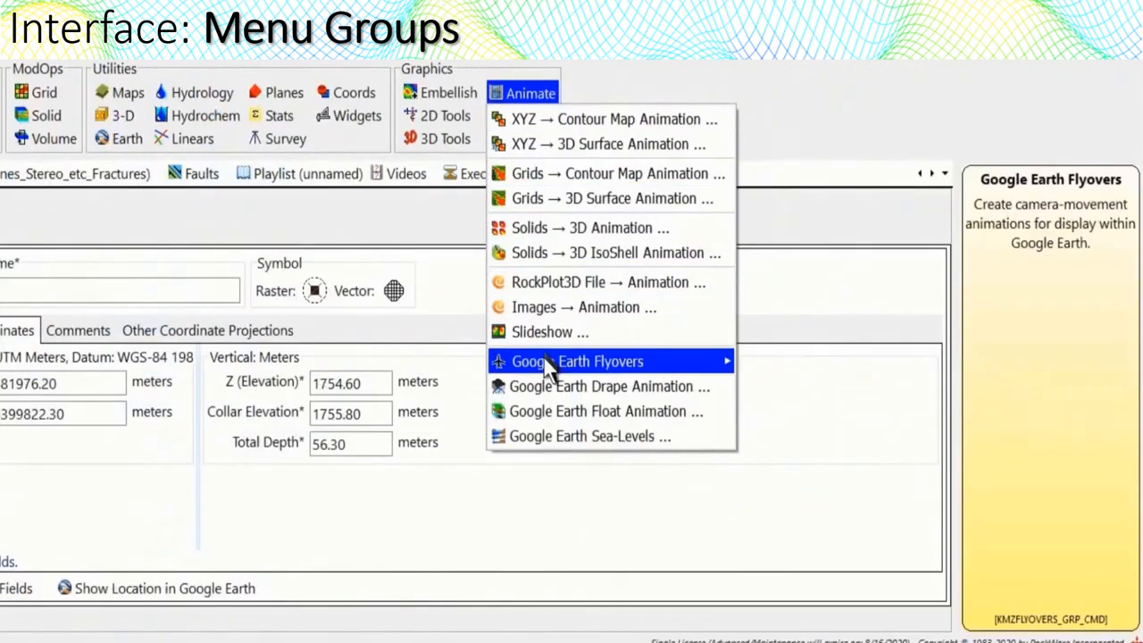
left_click(525, 116)
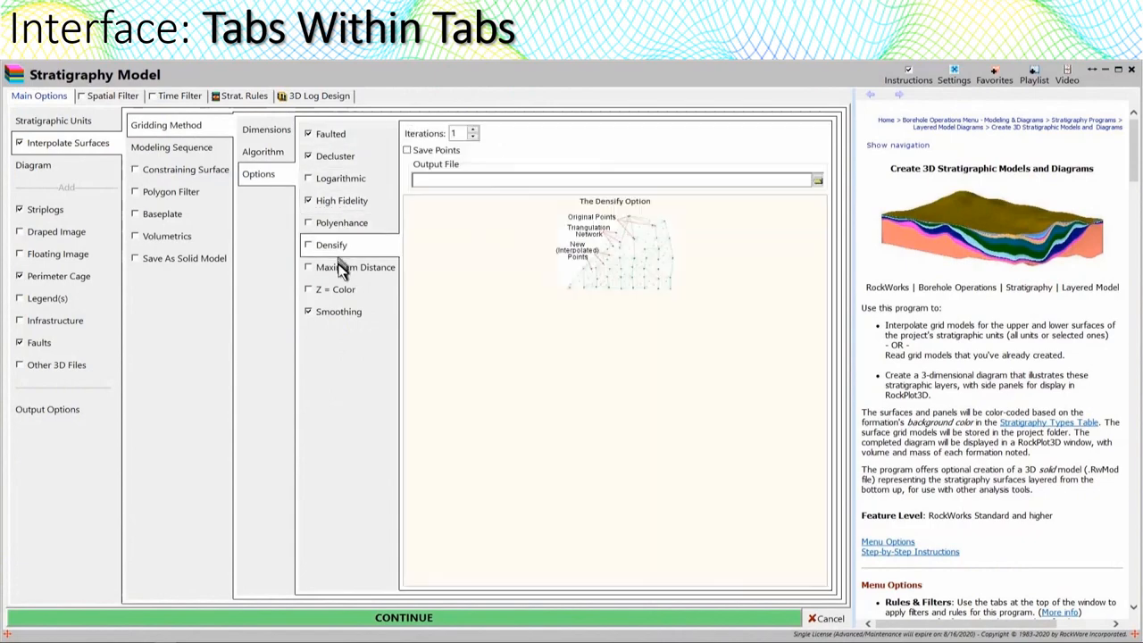
- Bring up the 2D Striplog Profile options and view its Annotation and Horizontal Axis Annotation settings
left_click(32, 165)
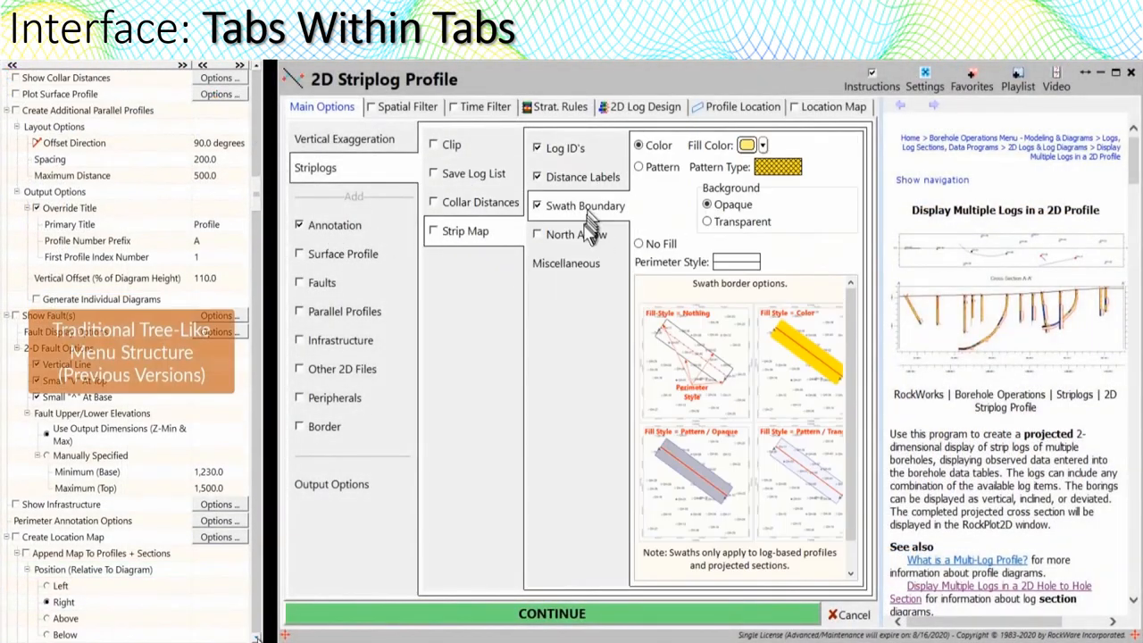
left_click(334, 225)
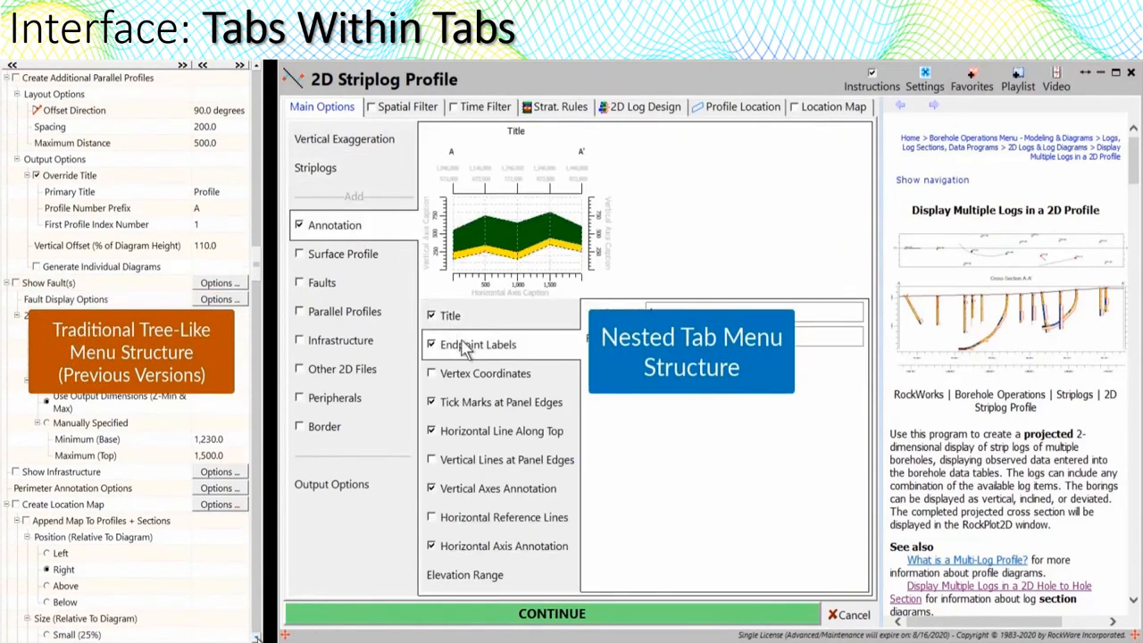
left_click(503, 546)
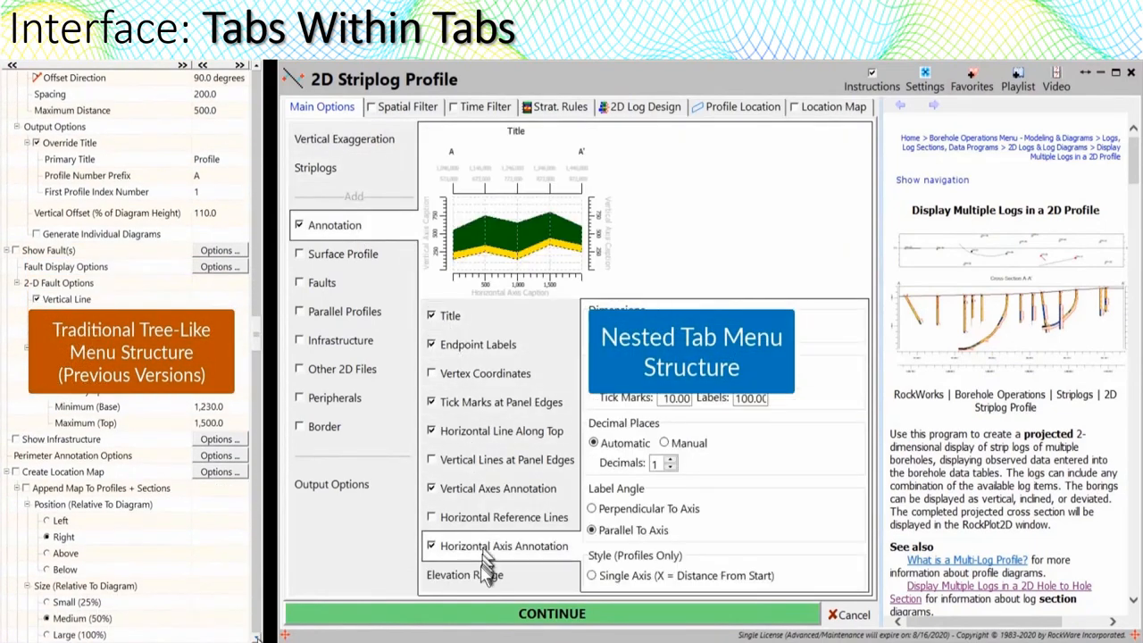
- View the Peripherals layout settings and the Image placement options
left_click(320, 282)
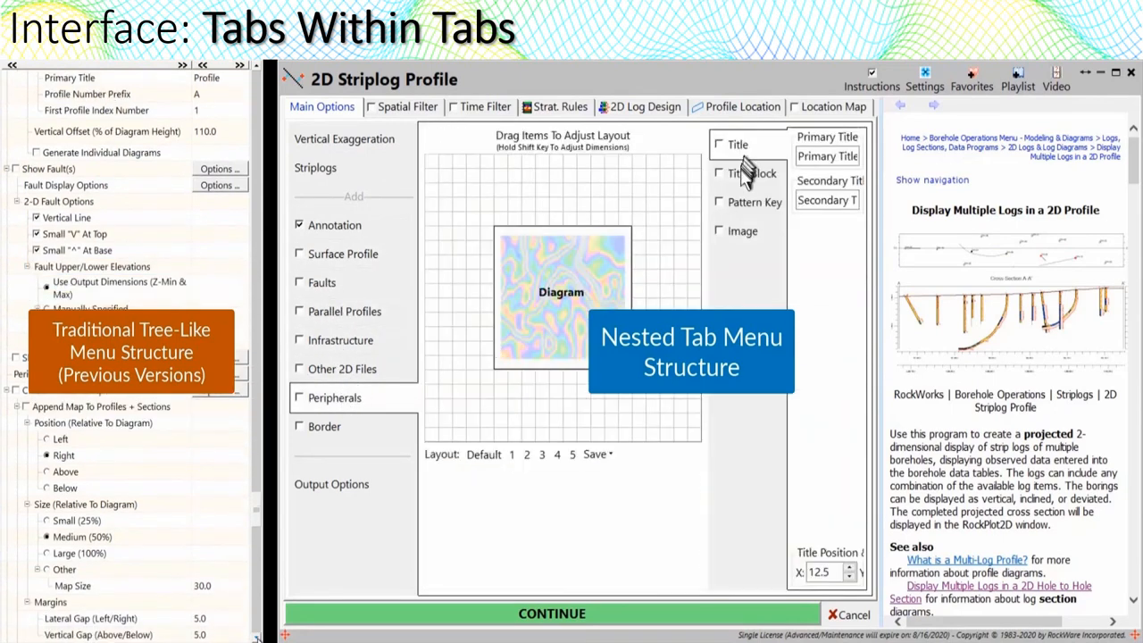
left_click(742, 231)
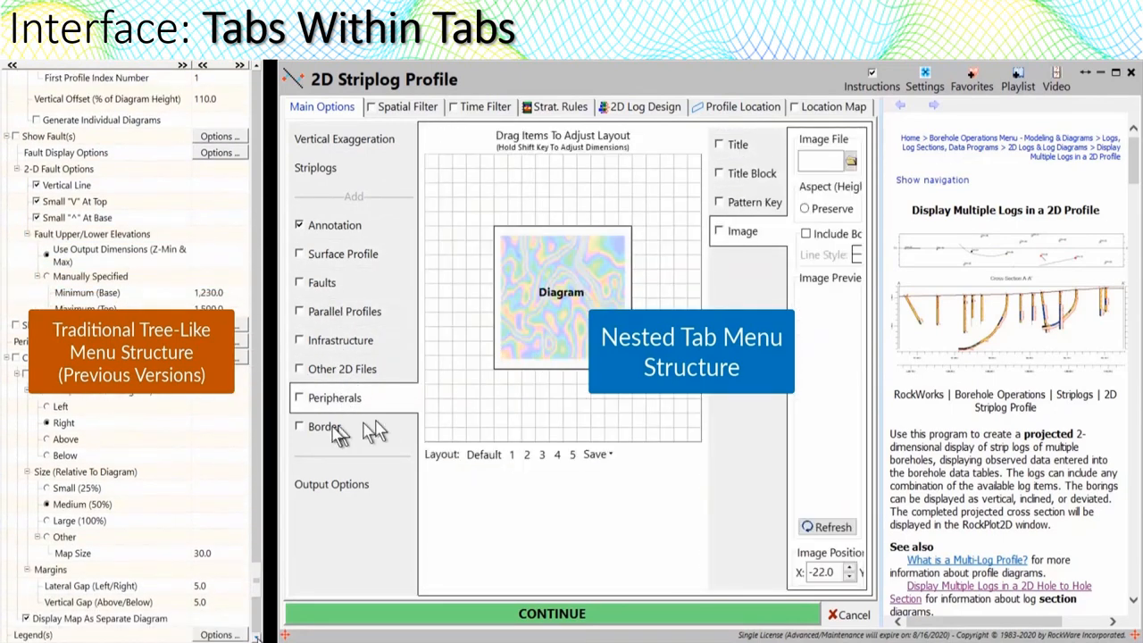
left_click(333, 482)
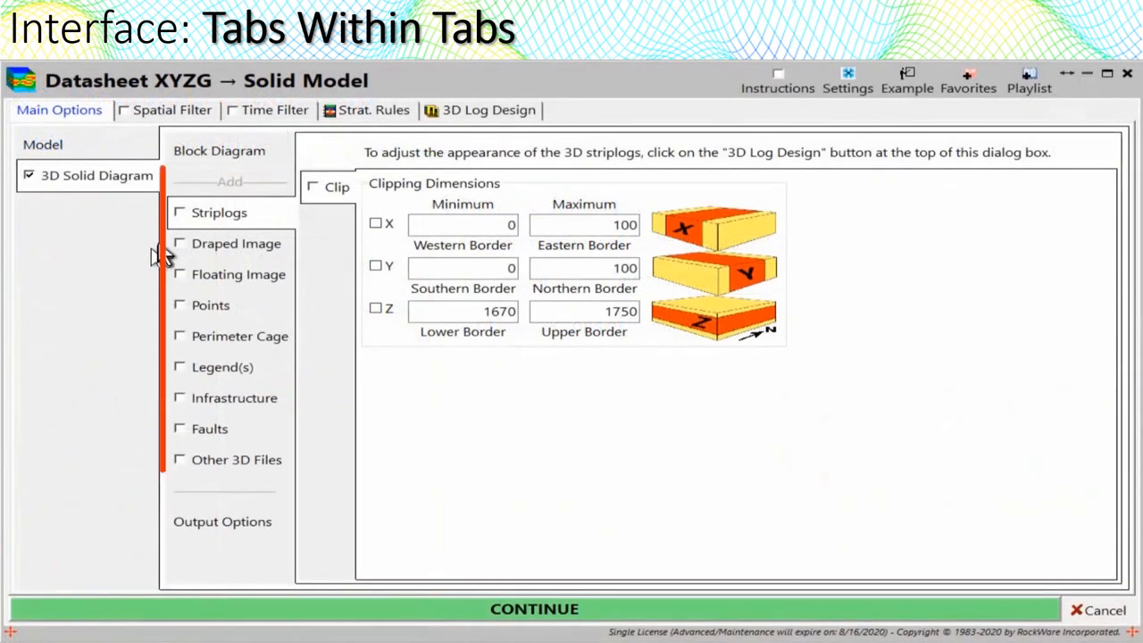
- Review solid model add-ons: striplogs, draped aerial image, floating image layer and plotted points
left_click(178, 212)
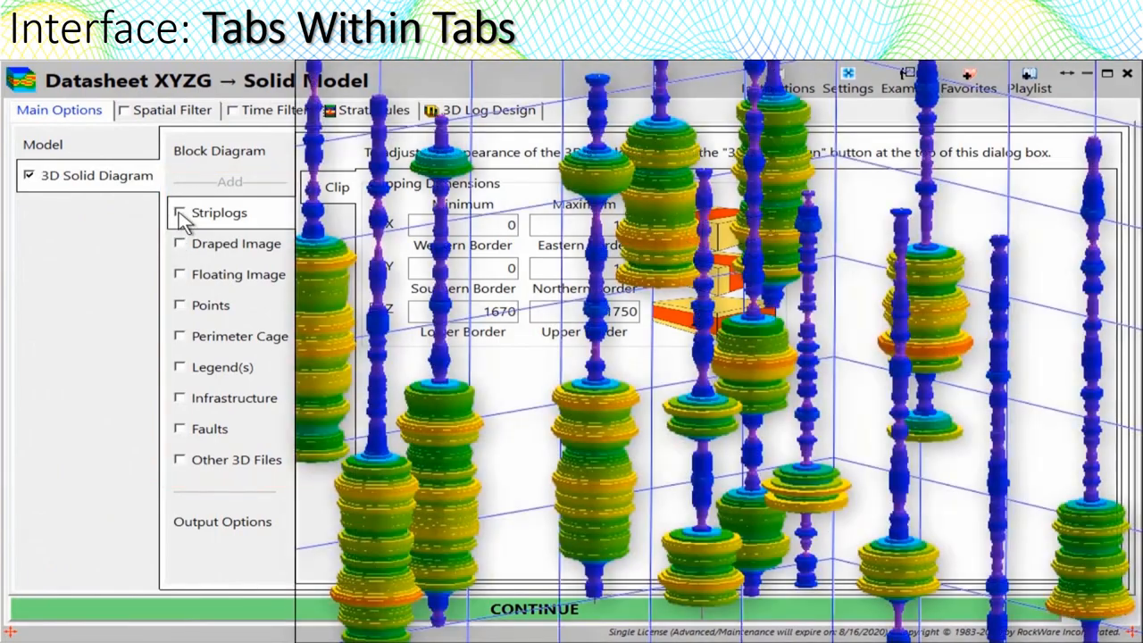
left_click(181, 243)
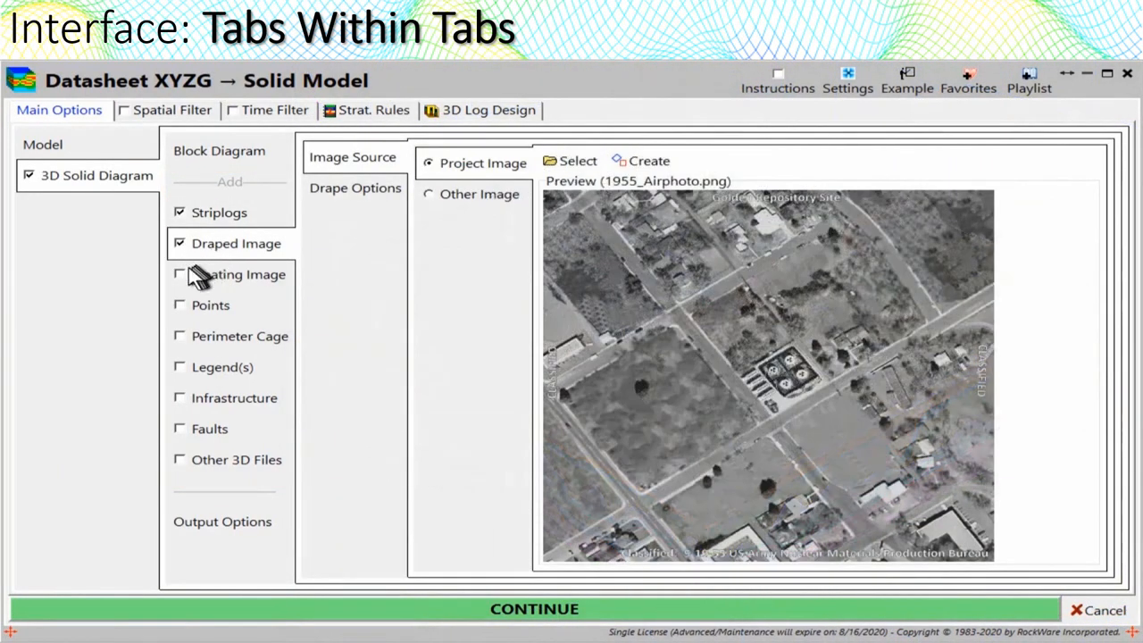
left_click(179, 275)
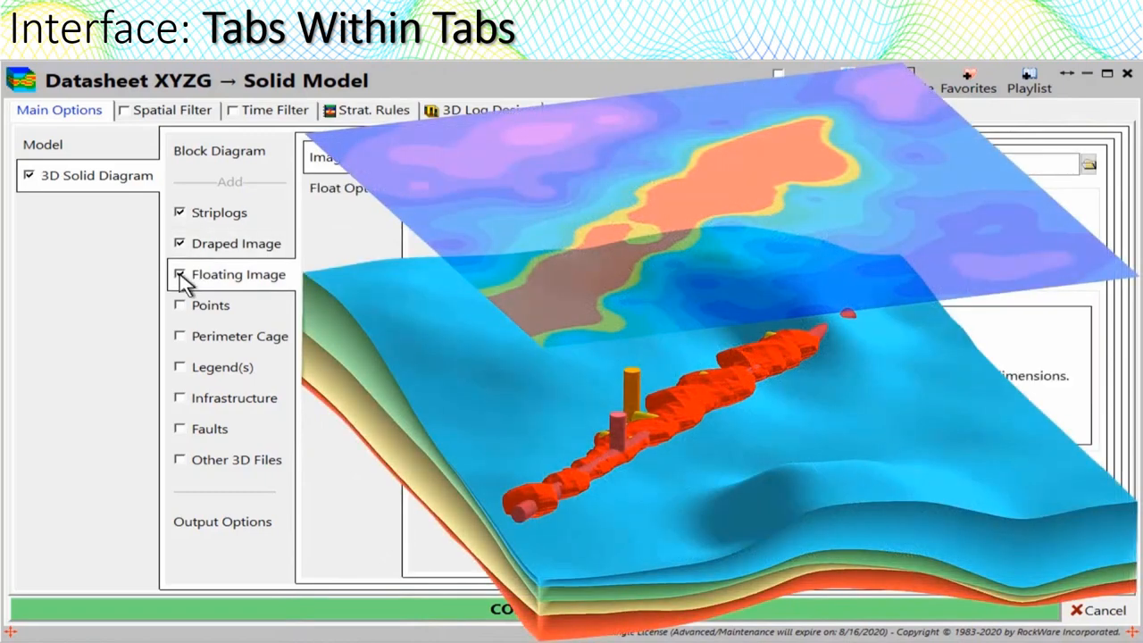
left_click(178, 304)
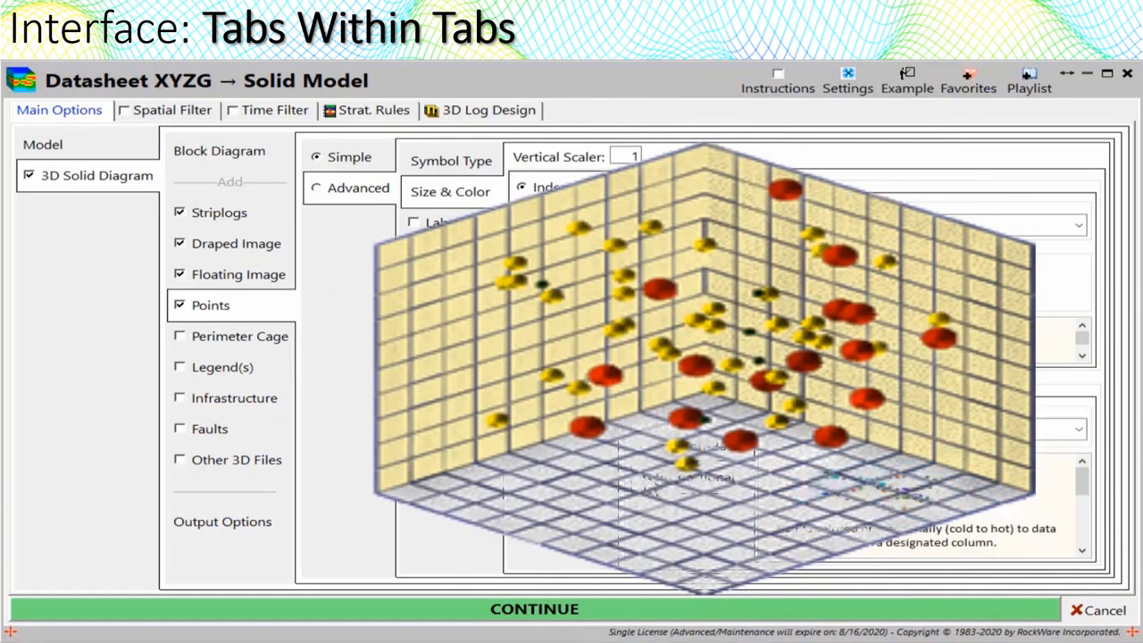
- Review perimeter cage, legends, infrastructure and faults add-ons, then show the Favorites list
left_click(178, 335)
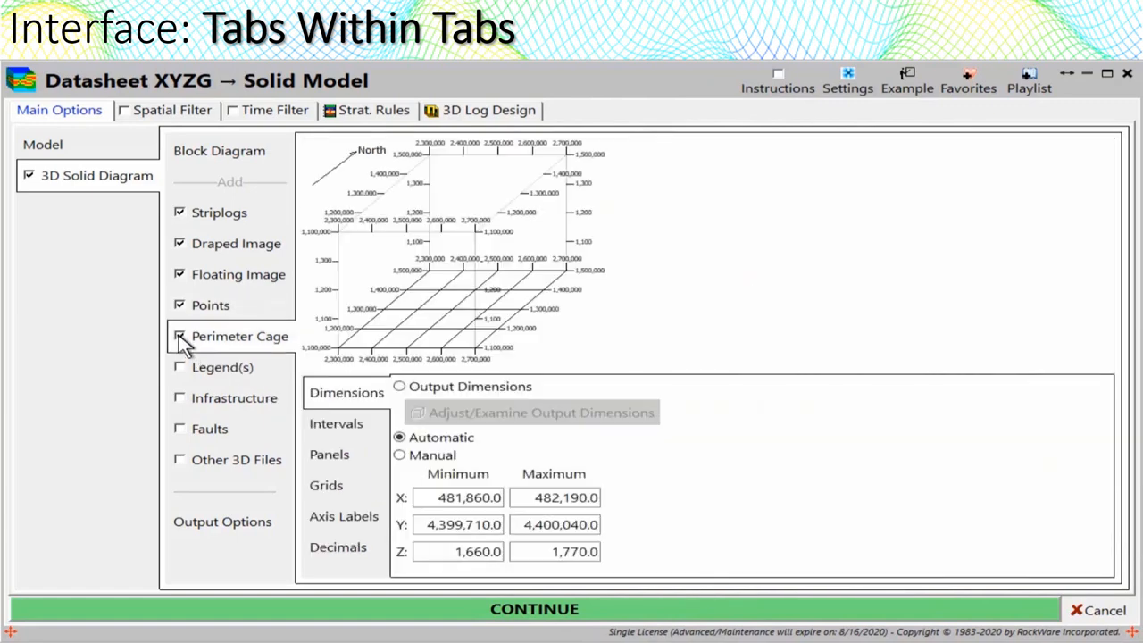
left_click(178, 368)
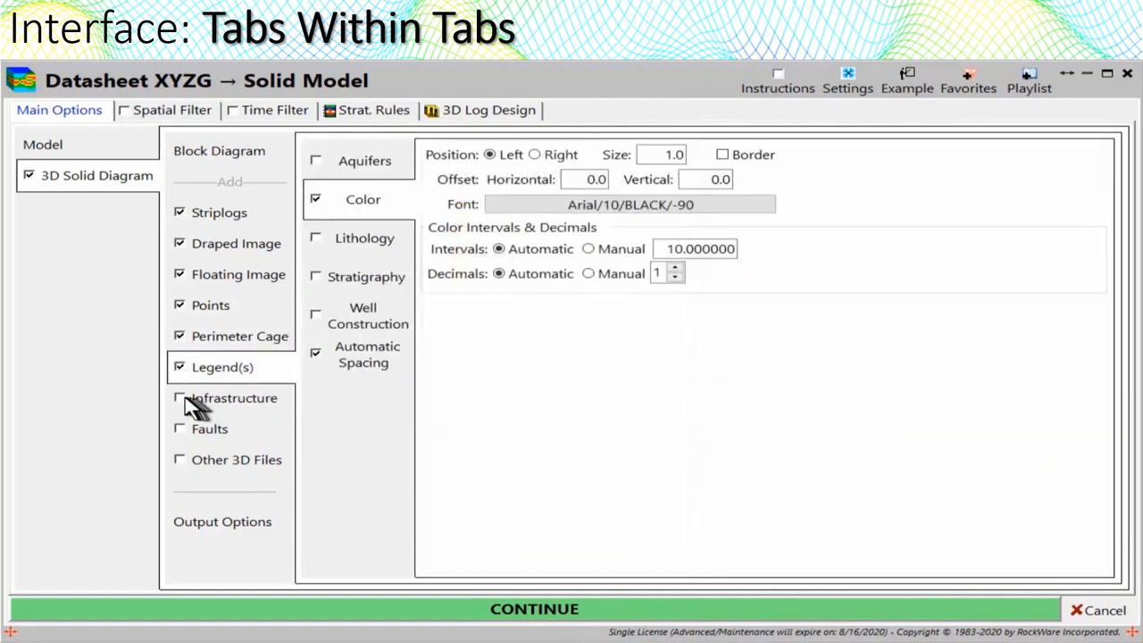
left_click(179, 397)
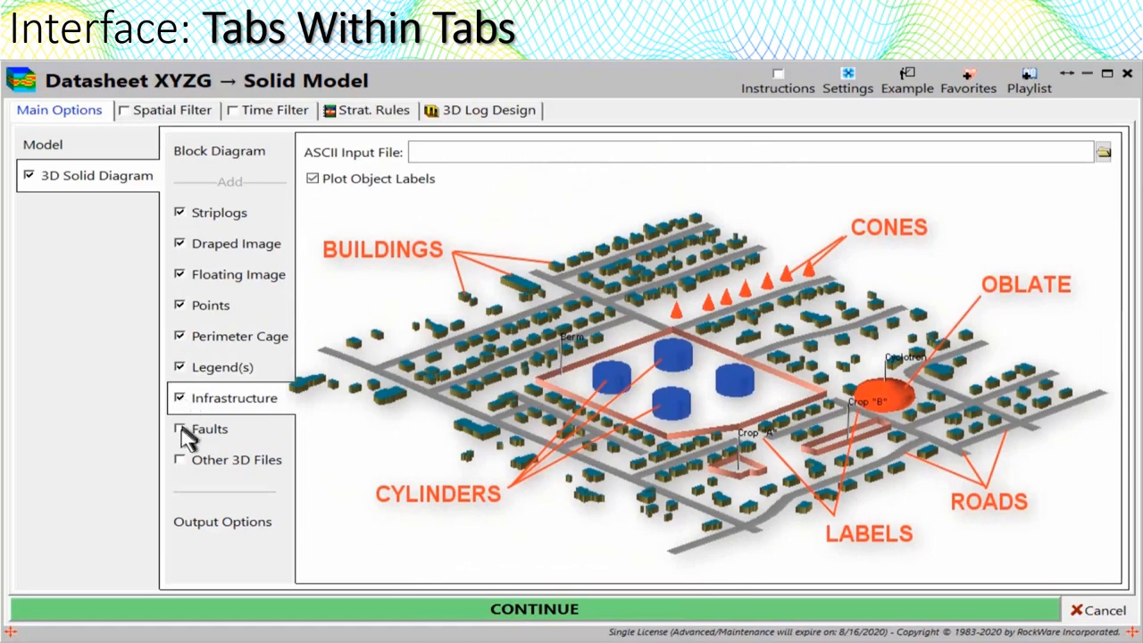
left_click(179, 429)
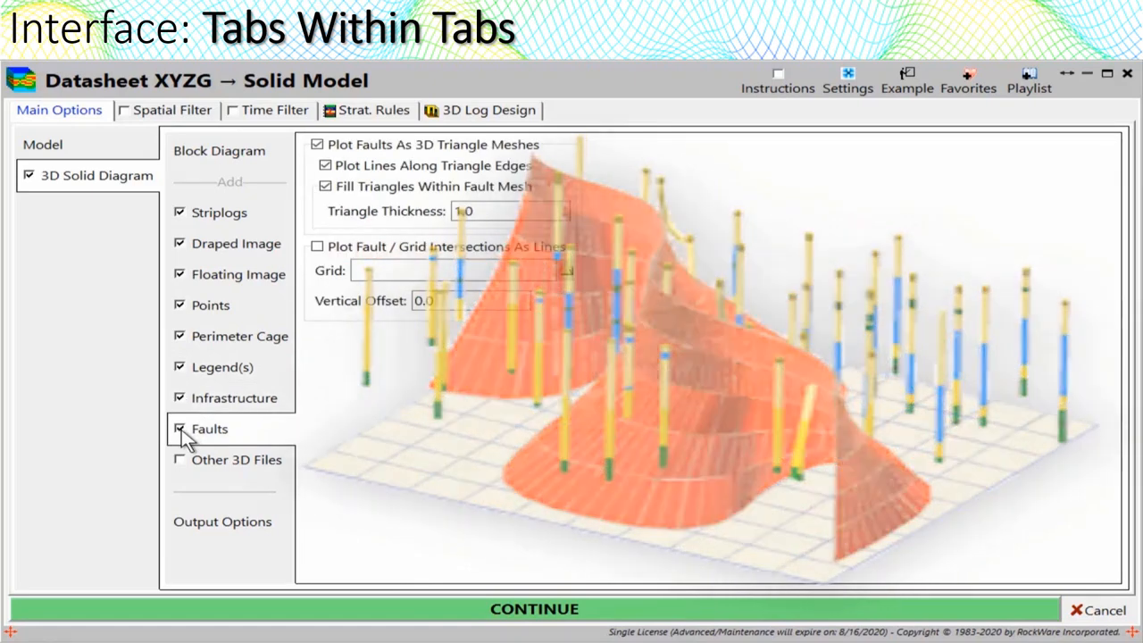
left_click(235, 459)
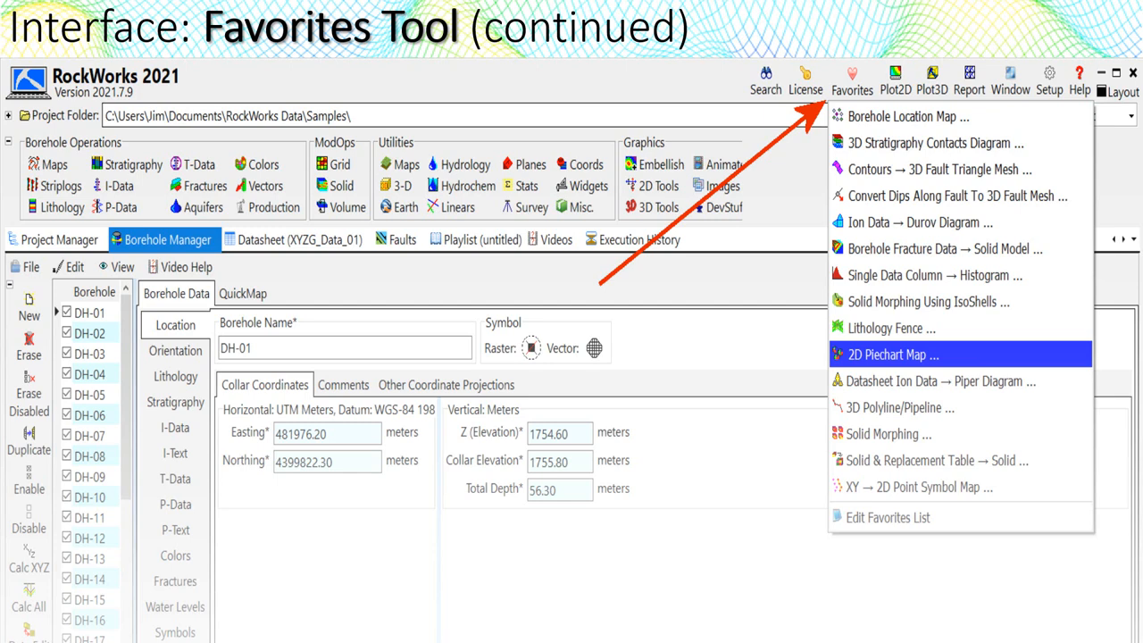
- Replace the search term with the misspelled 'conturz' and run the program search
left_click(764, 75)
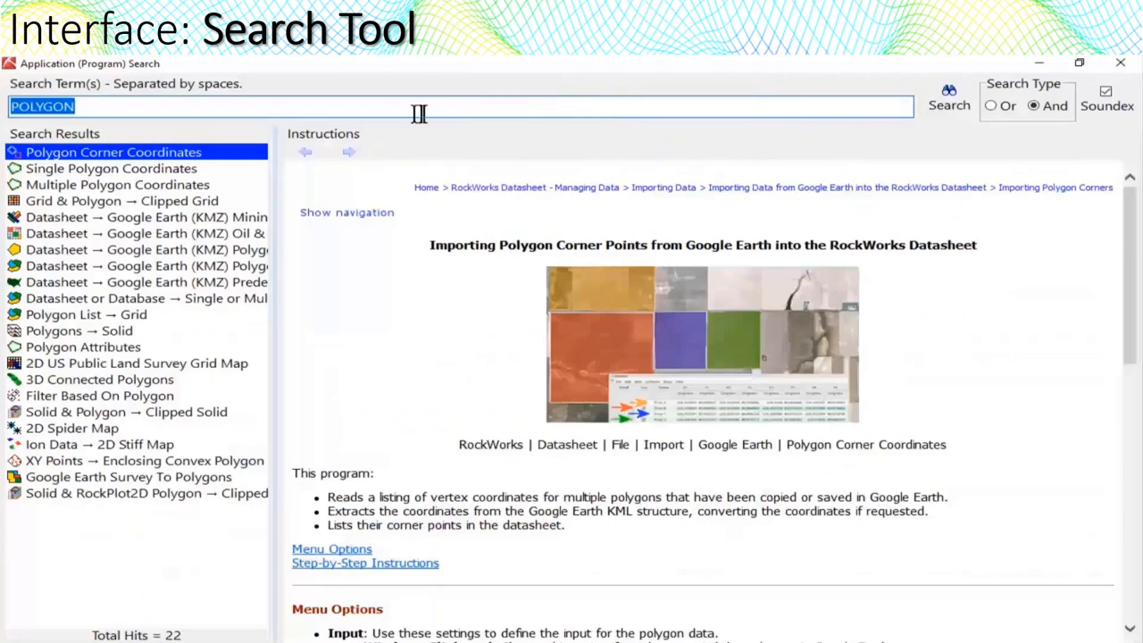
mouse_move(132, 106)
type("conturz")
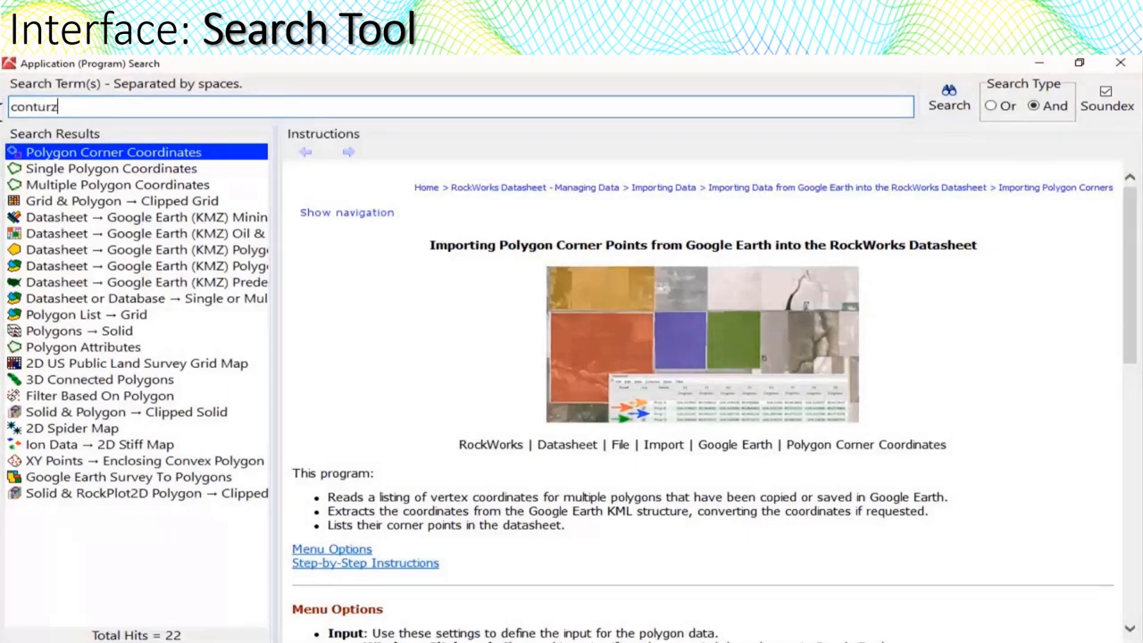
mouse_move(782, 168)
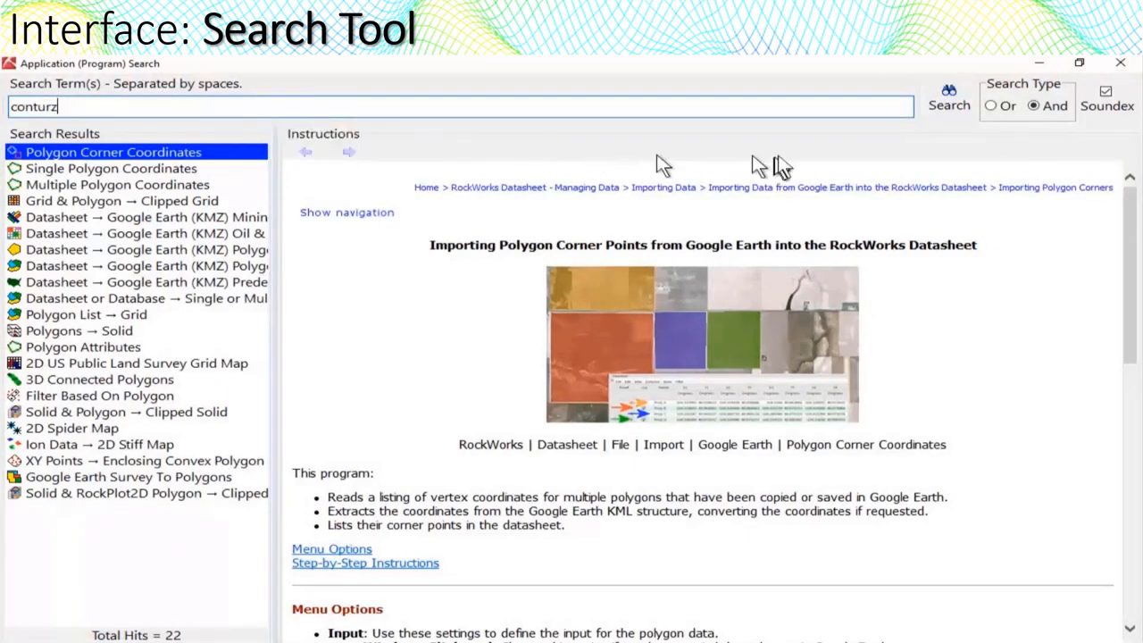
left_click(949, 99)
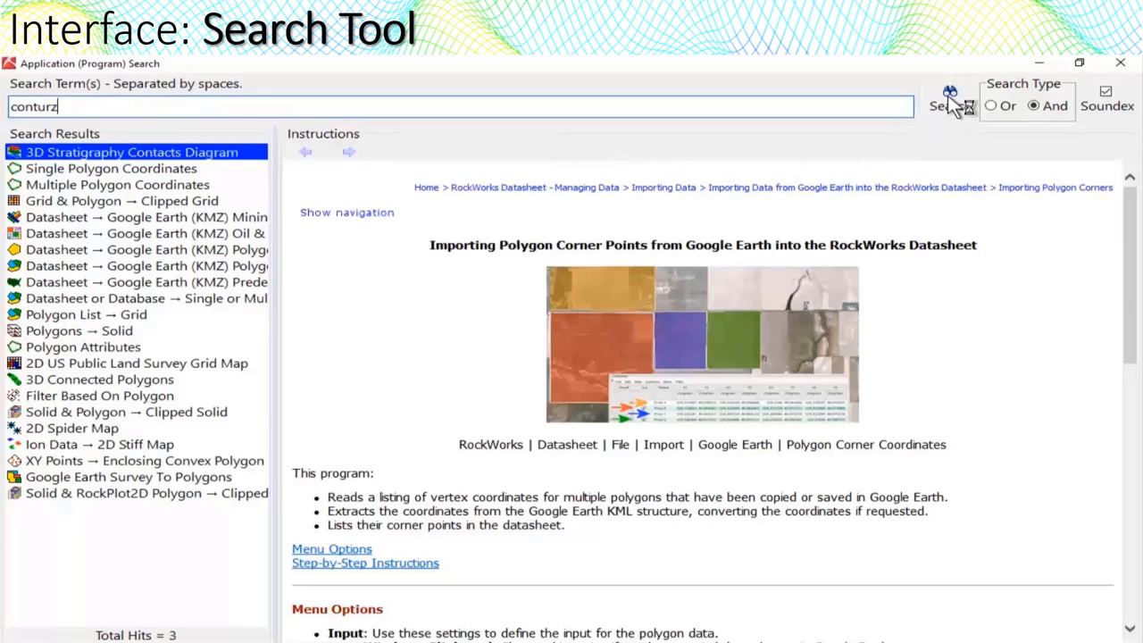
left_click(950, 105)
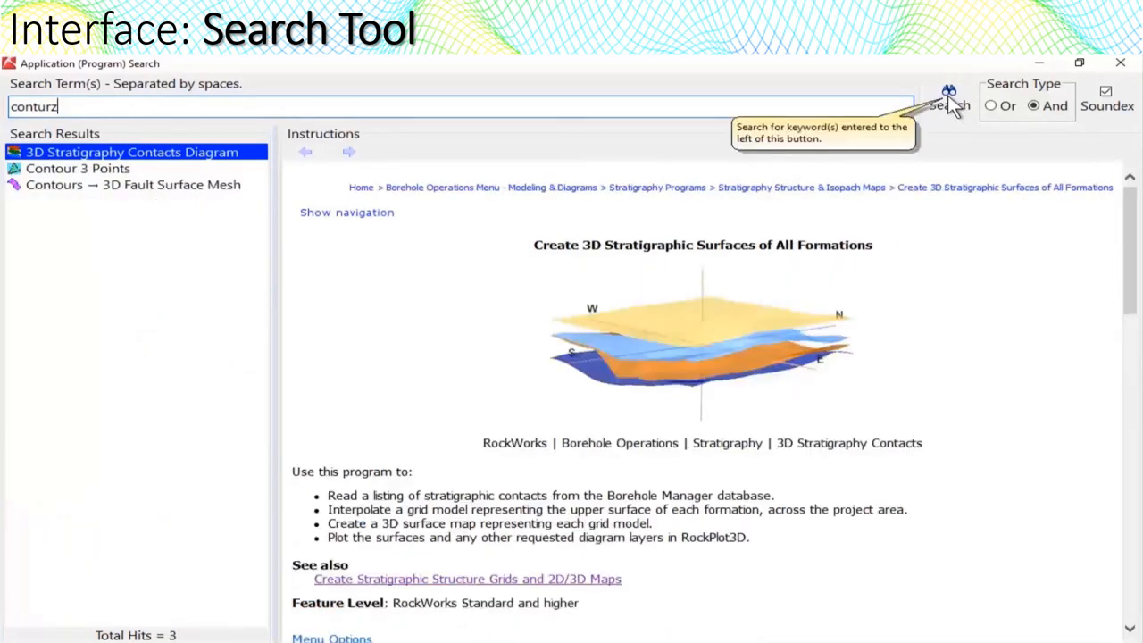
mouse_move(313, 175)
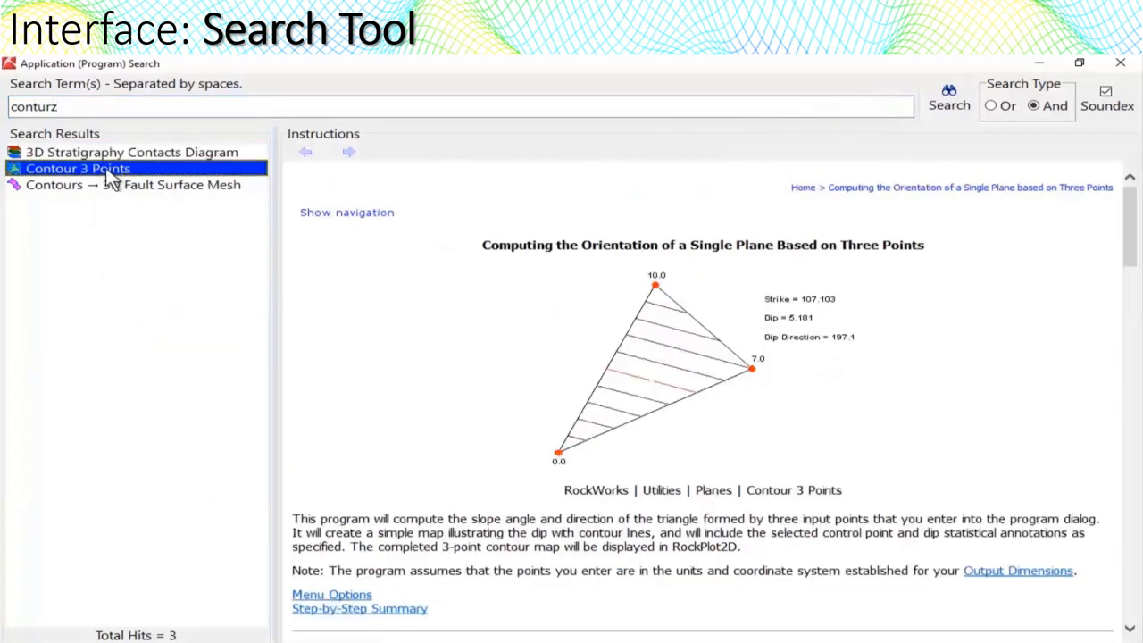
- View documentation for the fault surface mesh program and the 3D Stratigraphy Contacts Diagram
left_click(134, 184)
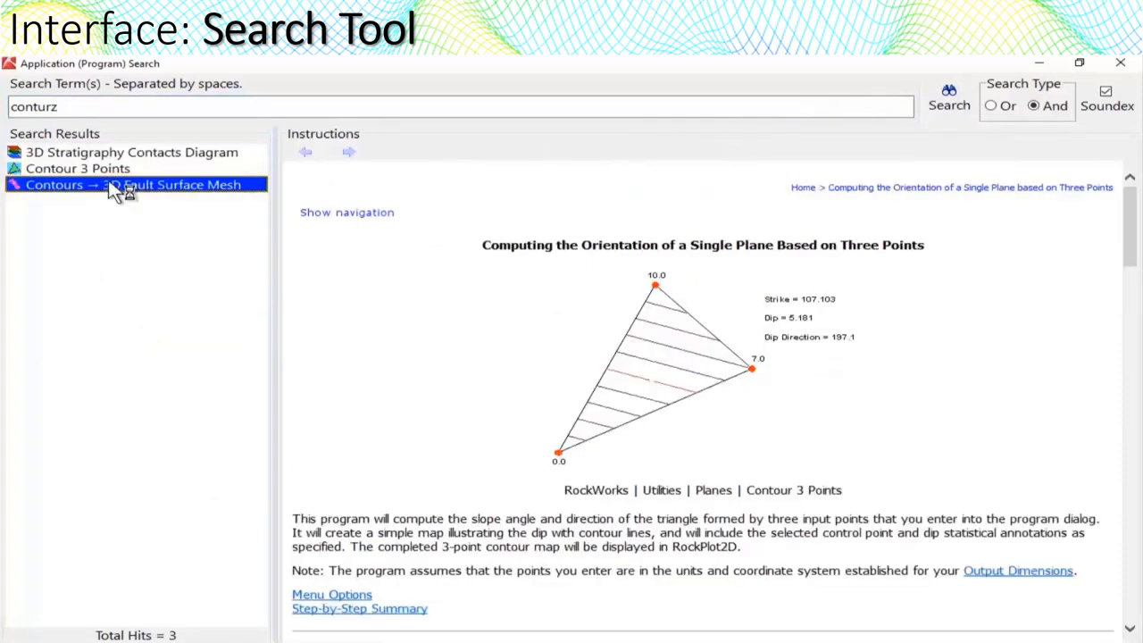
left_click(134, 184)
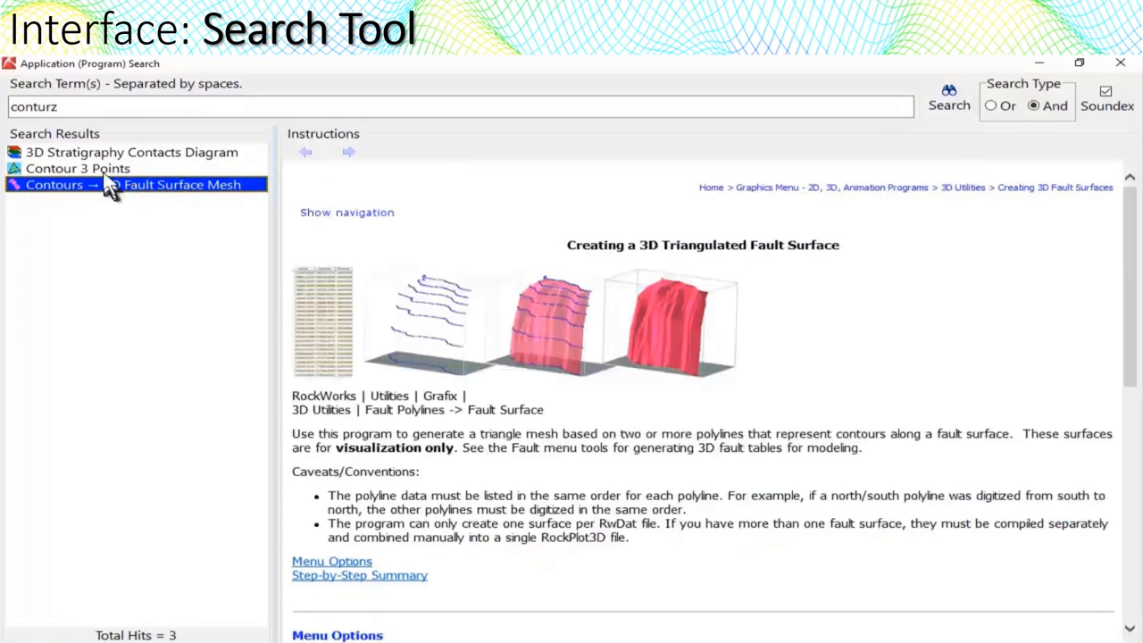
left_click(131, 152)
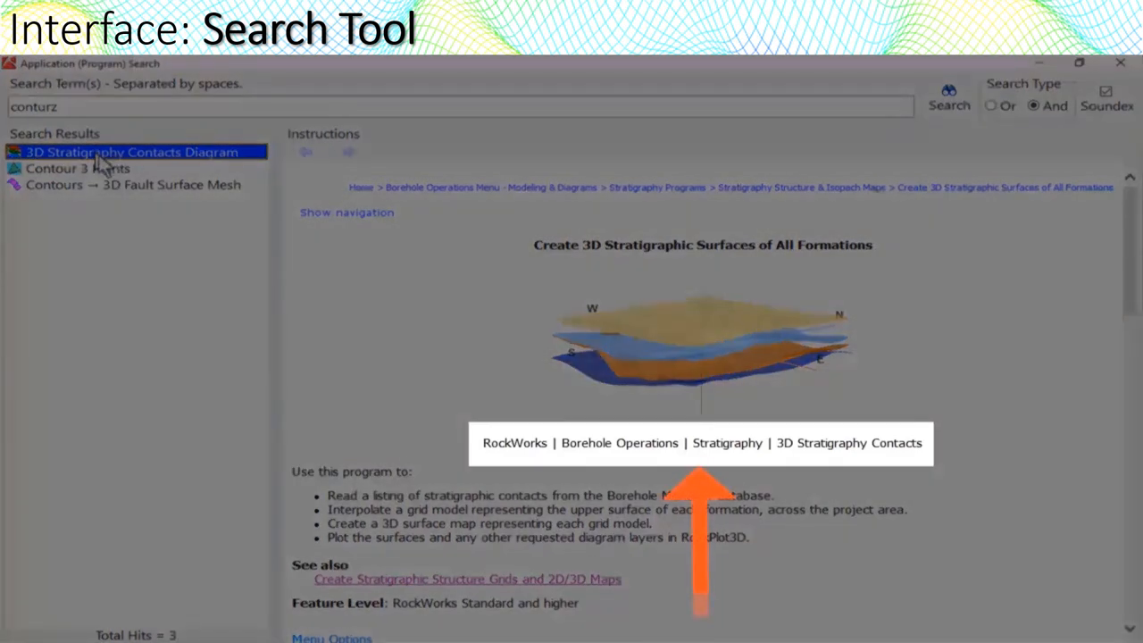
- Launch 3D Stratigraphy Contacts Diagram from the search results via Launch Program
right_click(134, 152)
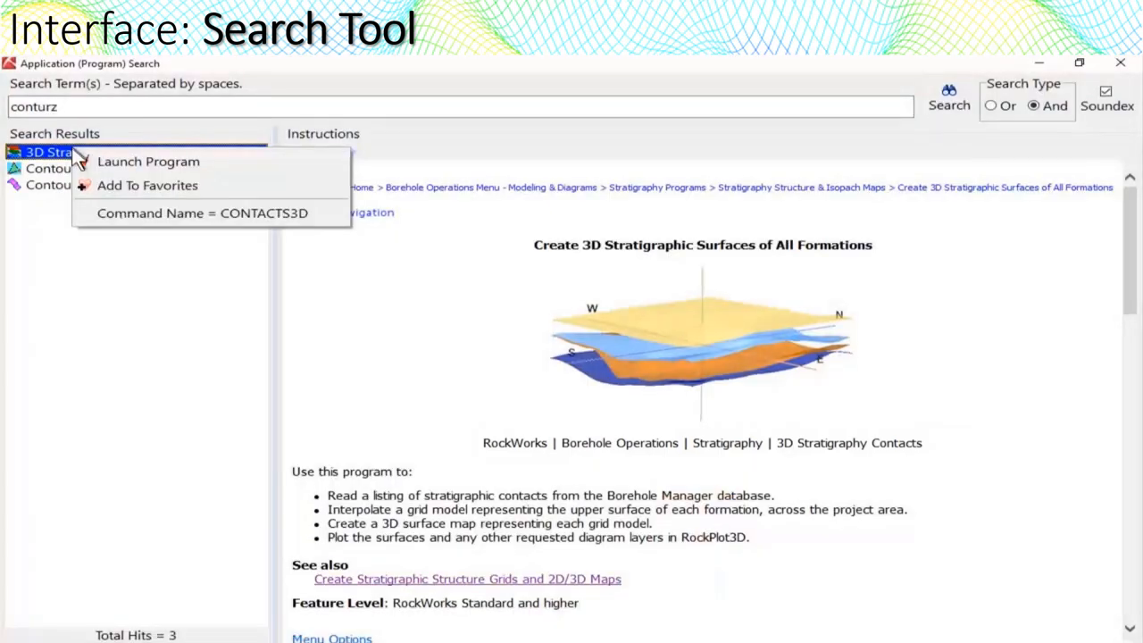
mouse_move(151, 160)
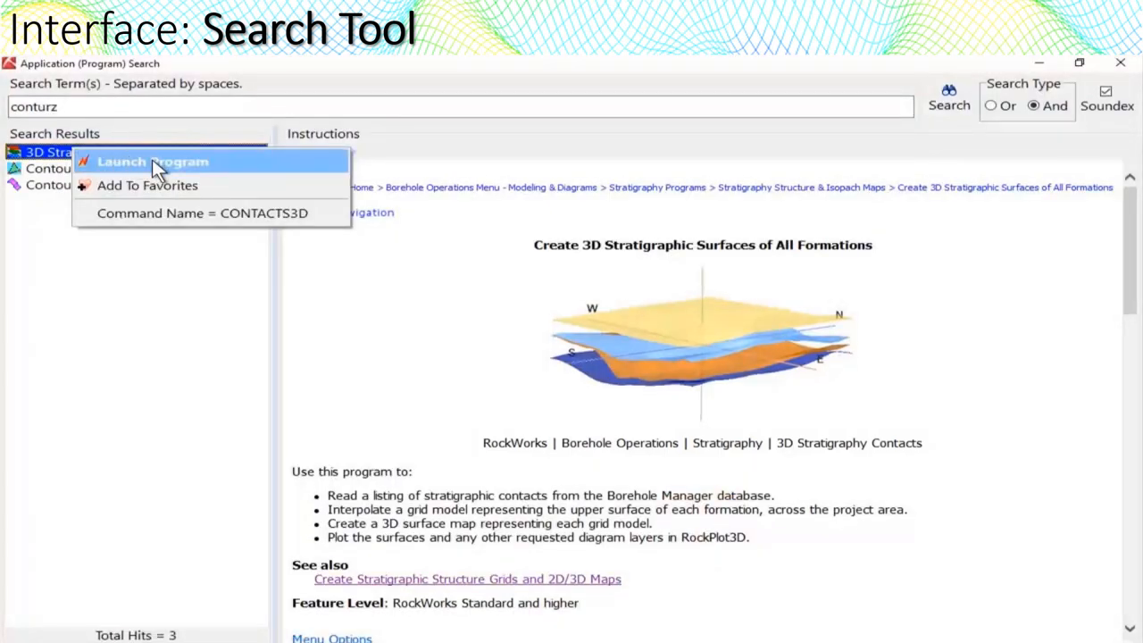
left_click(151, 160)
type("mo")
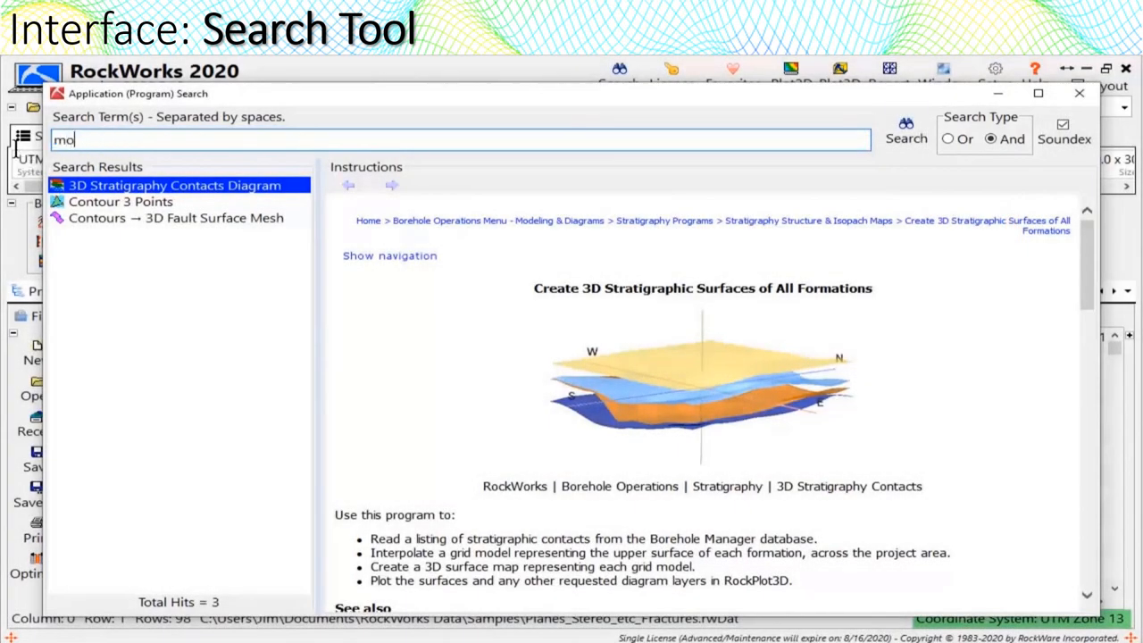
- Run program searches for 'model' and 'lithology' and open Stratigraphy Model with its embedded help
type("del")
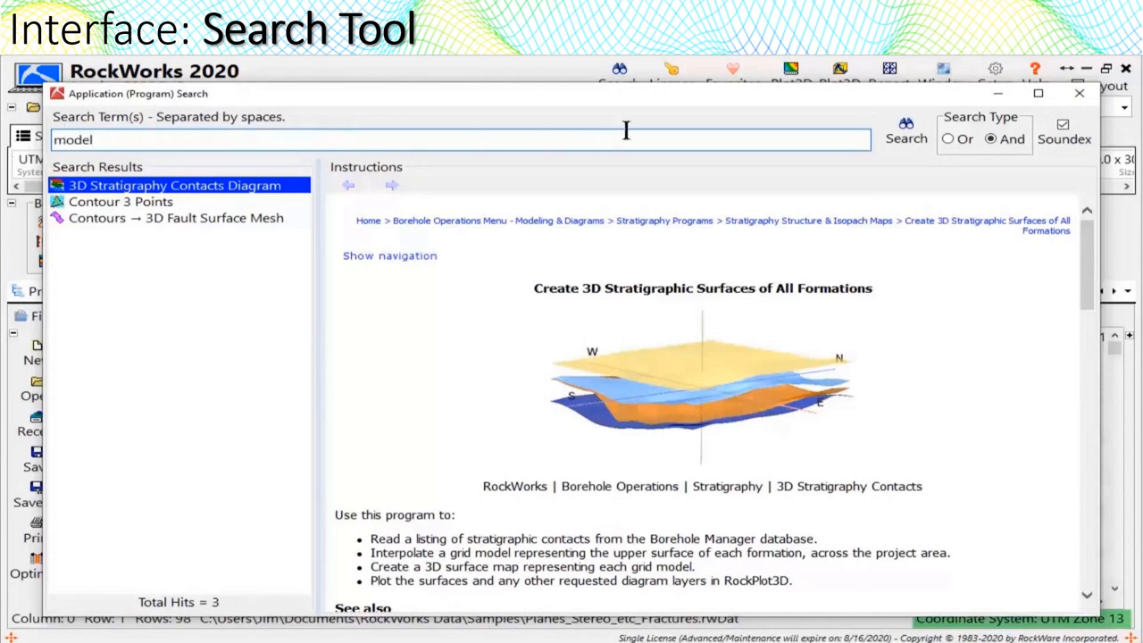
left_click(905, 140)
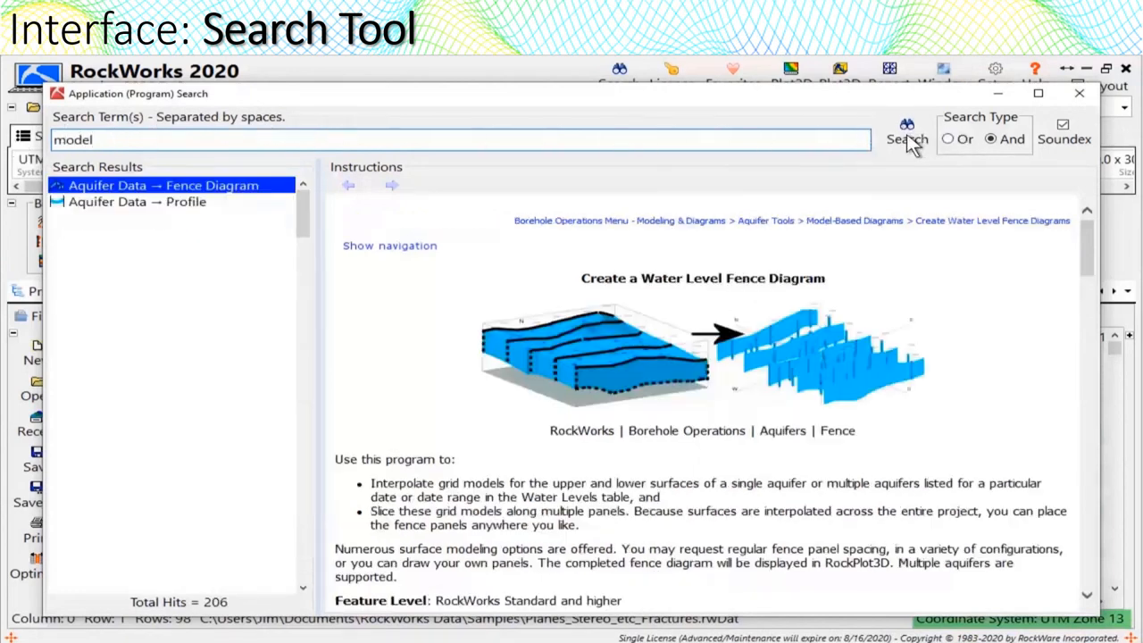
left_click(905, 139)
type("lithology")
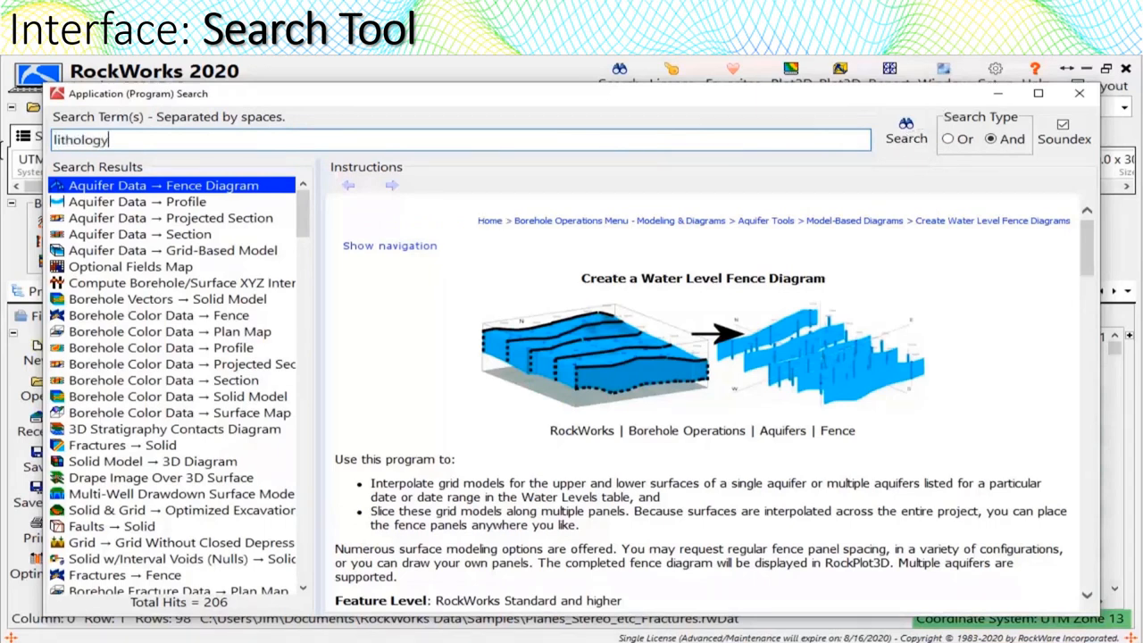
left_click(904, 129)
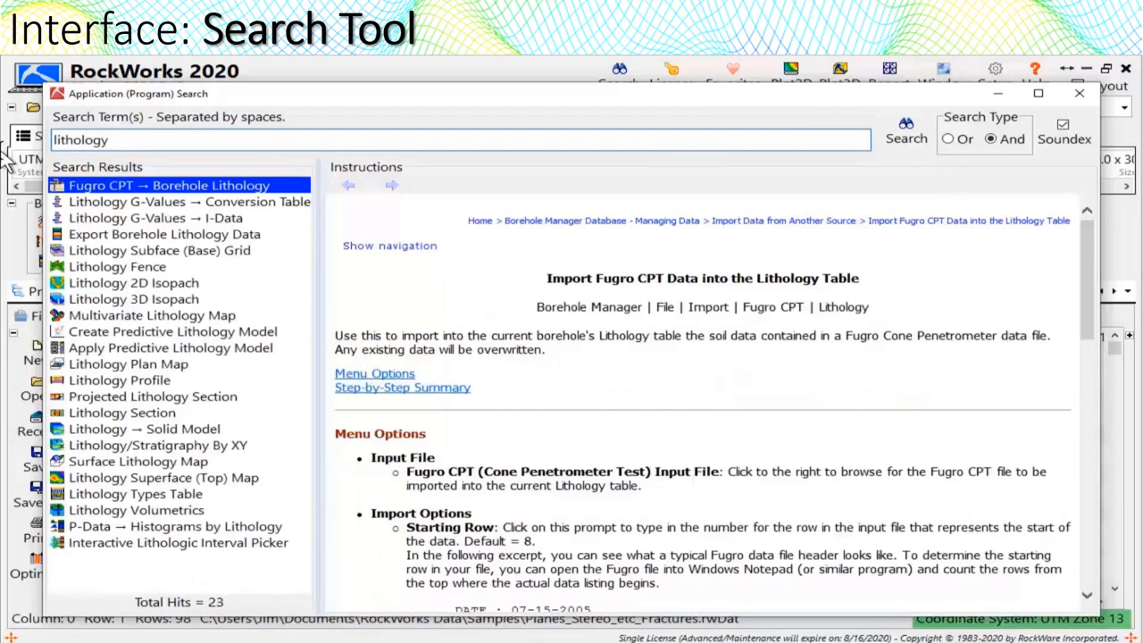
type("model")
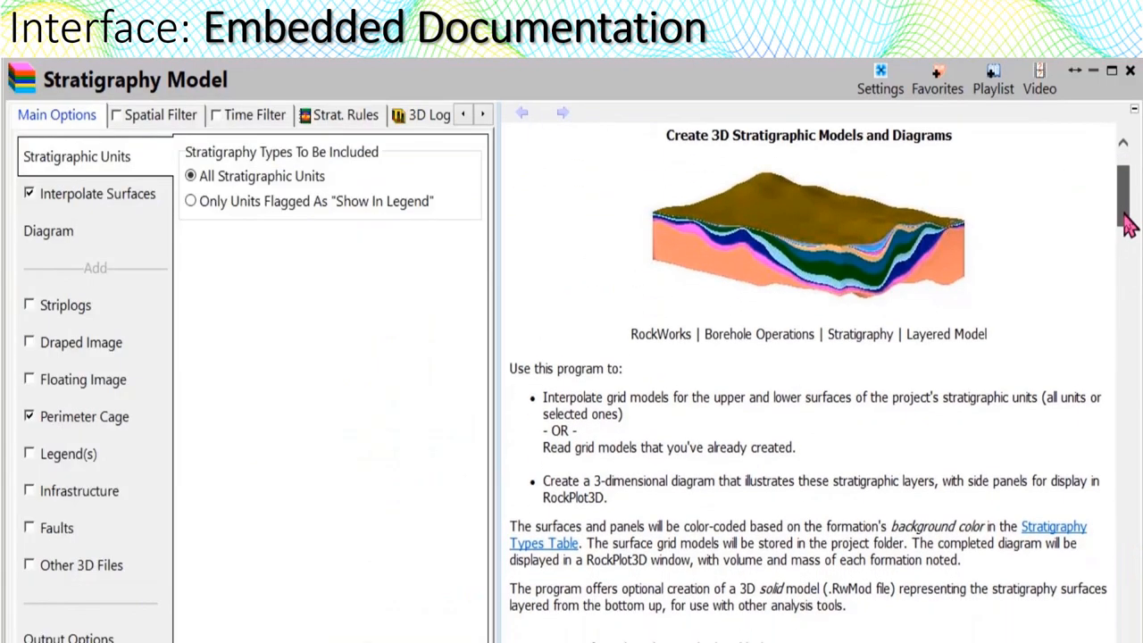
scroll("down", 3)
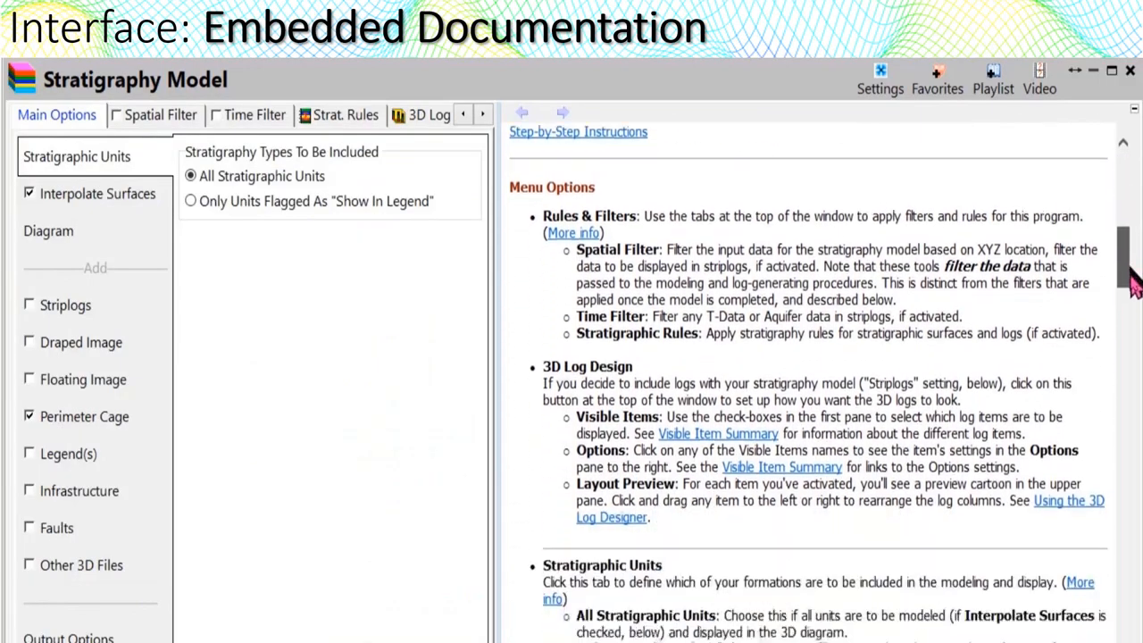
scroll("down", 3)
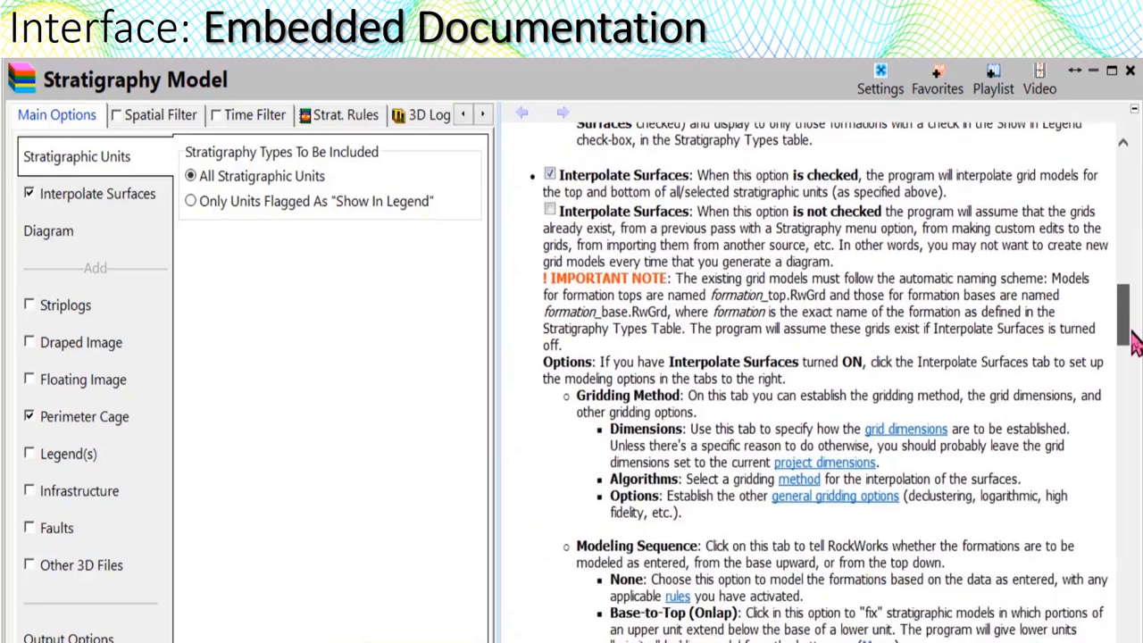
scroll("down", 3)
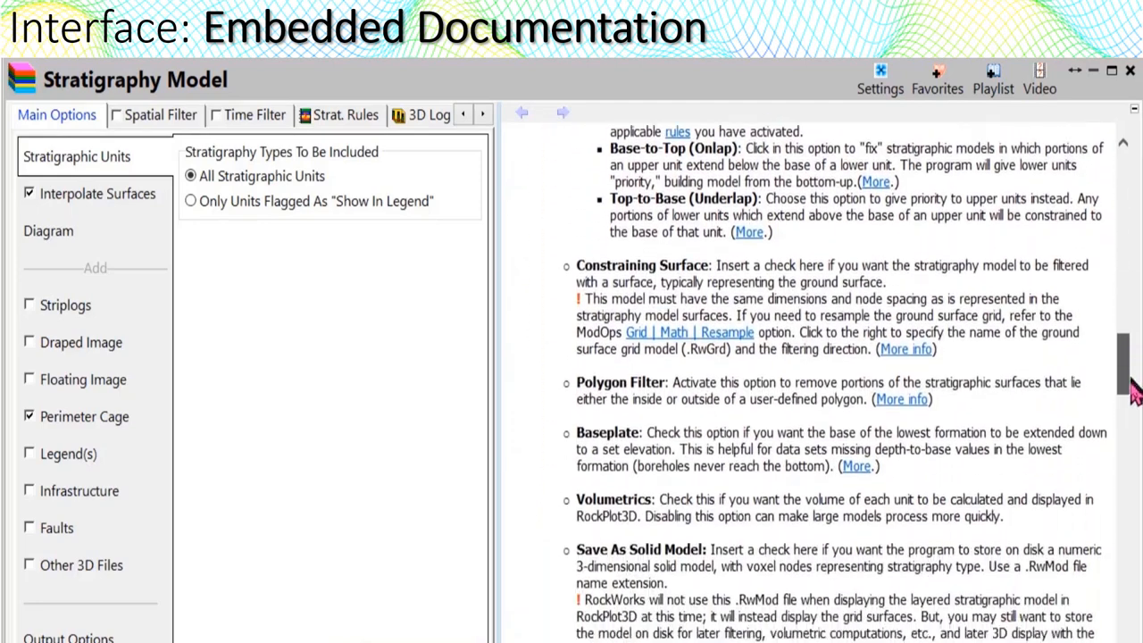
scroll("down", 3)
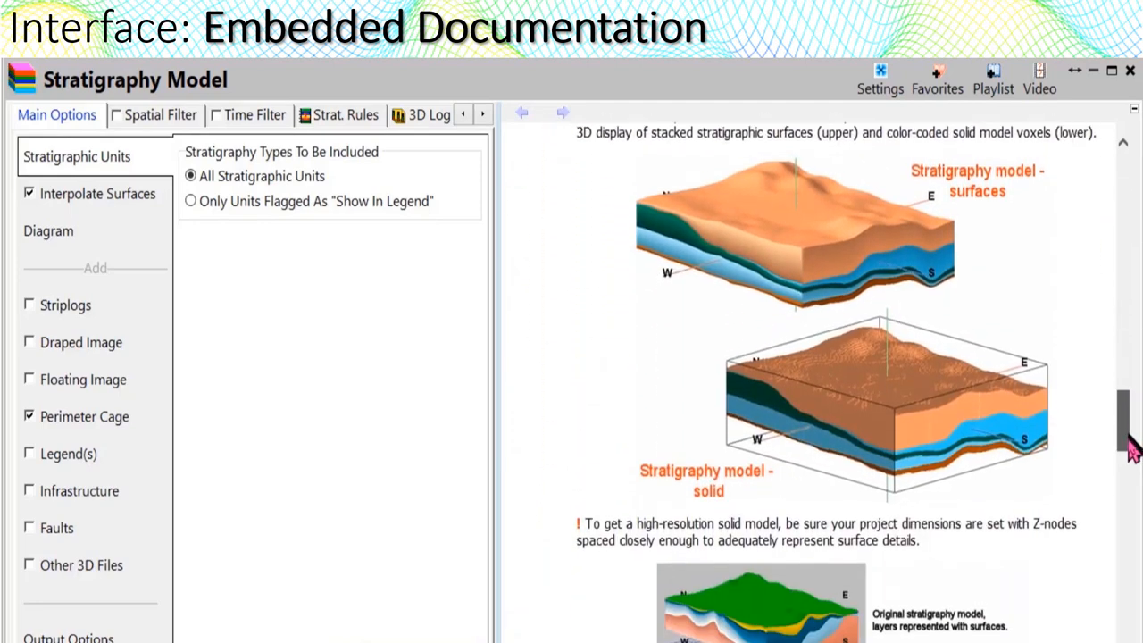
scroll("down", 3)
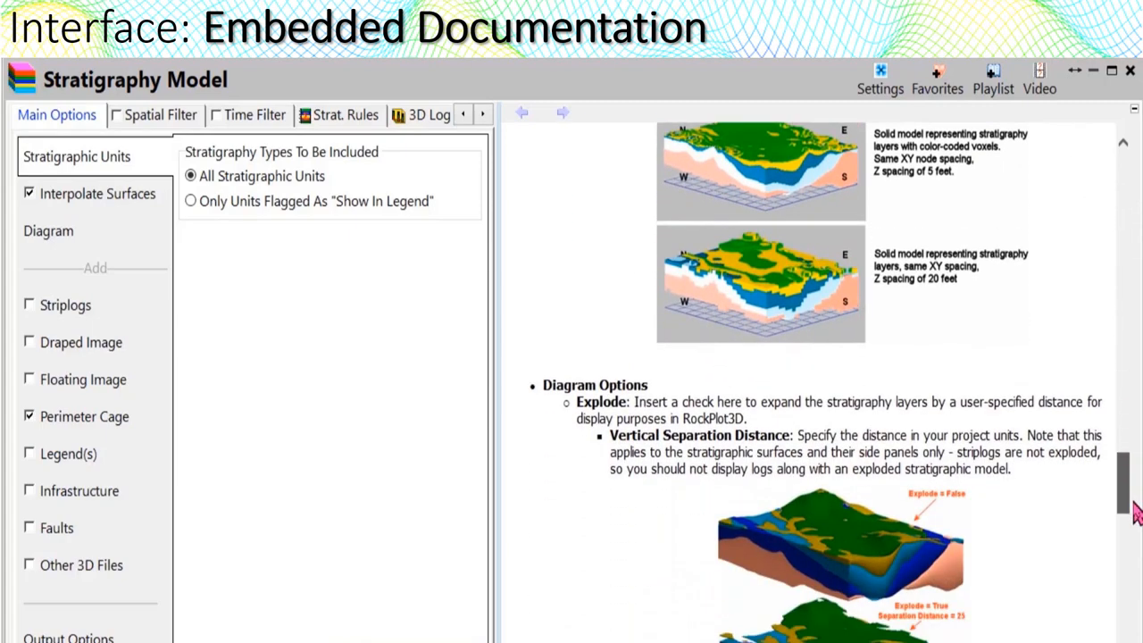
scroll("down", 3)
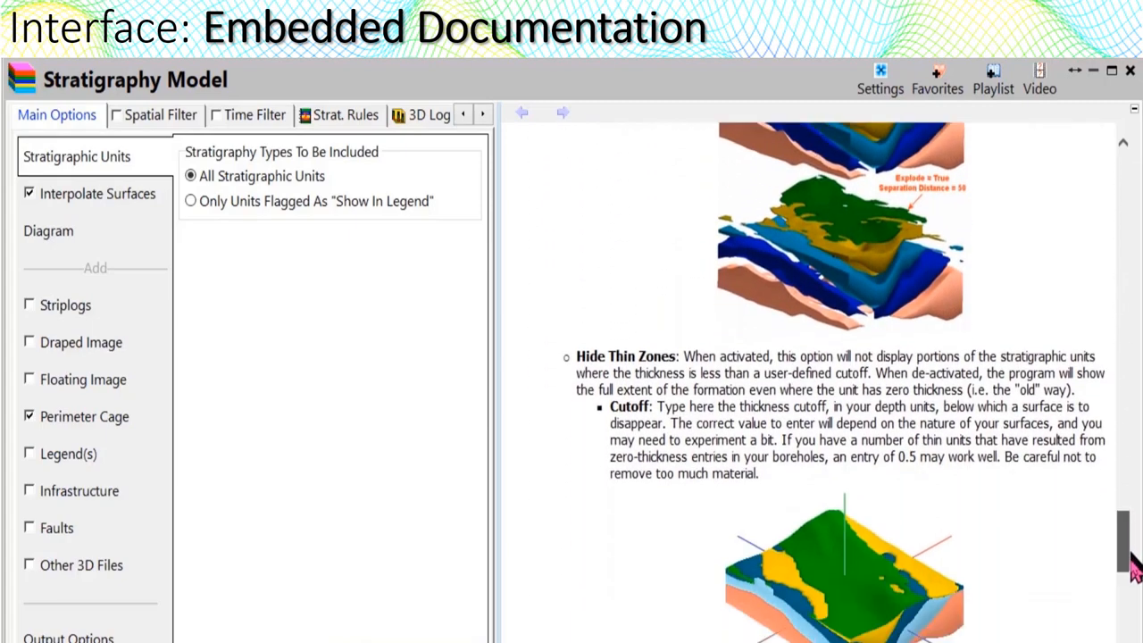
scroll("down", 3)
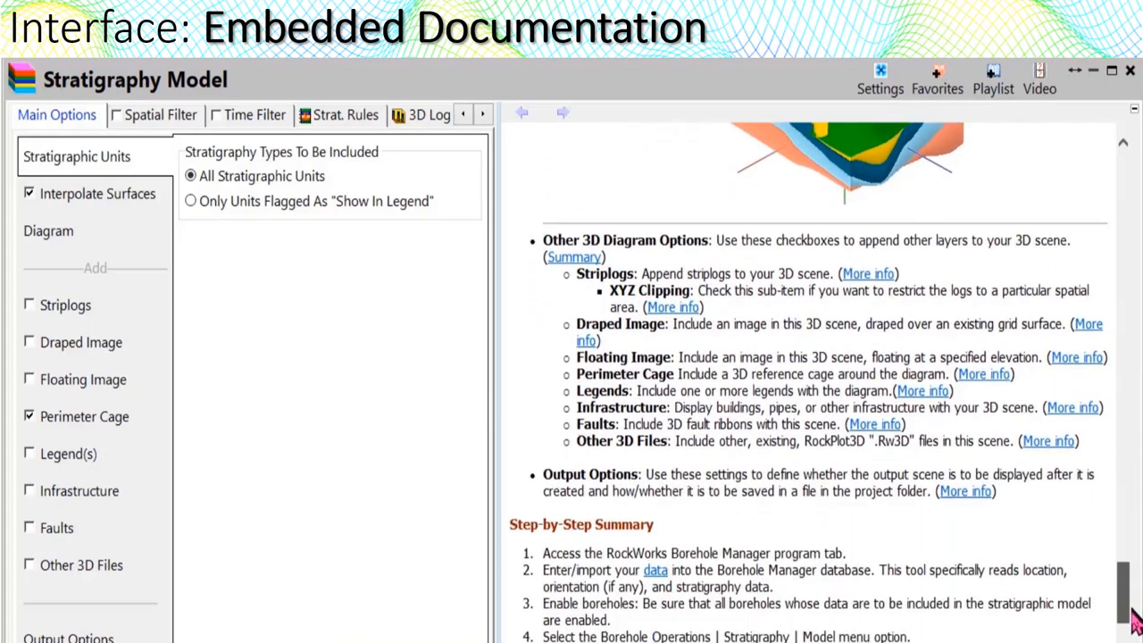
scroll("down", 3)
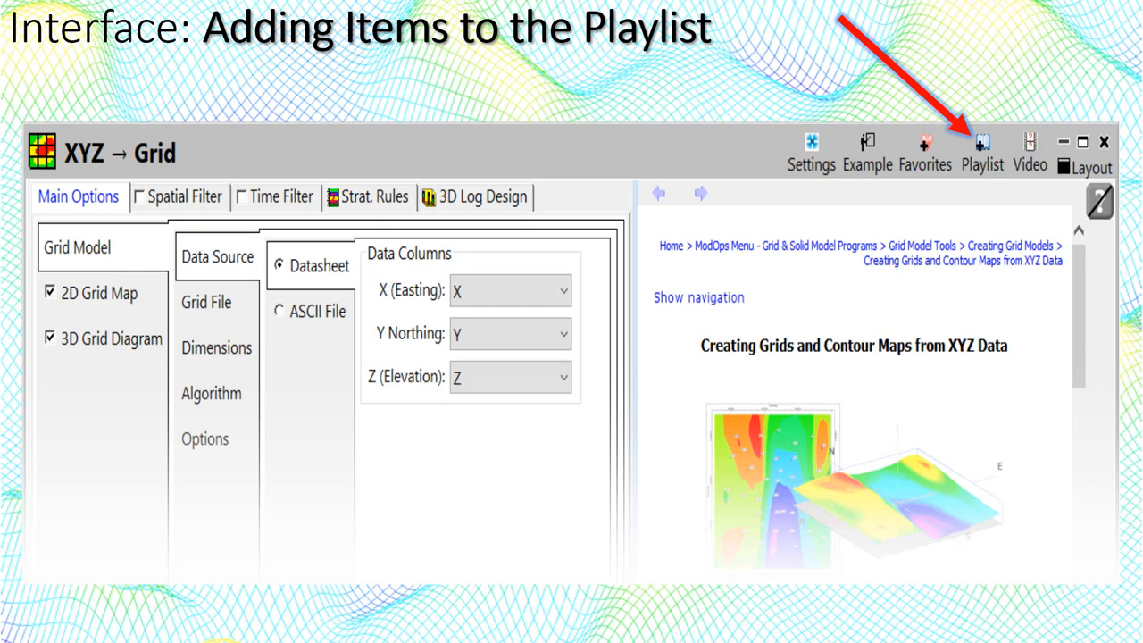
- Add the XYZ → Grid program to the playlist from its toolbar
left_click(983, 151)
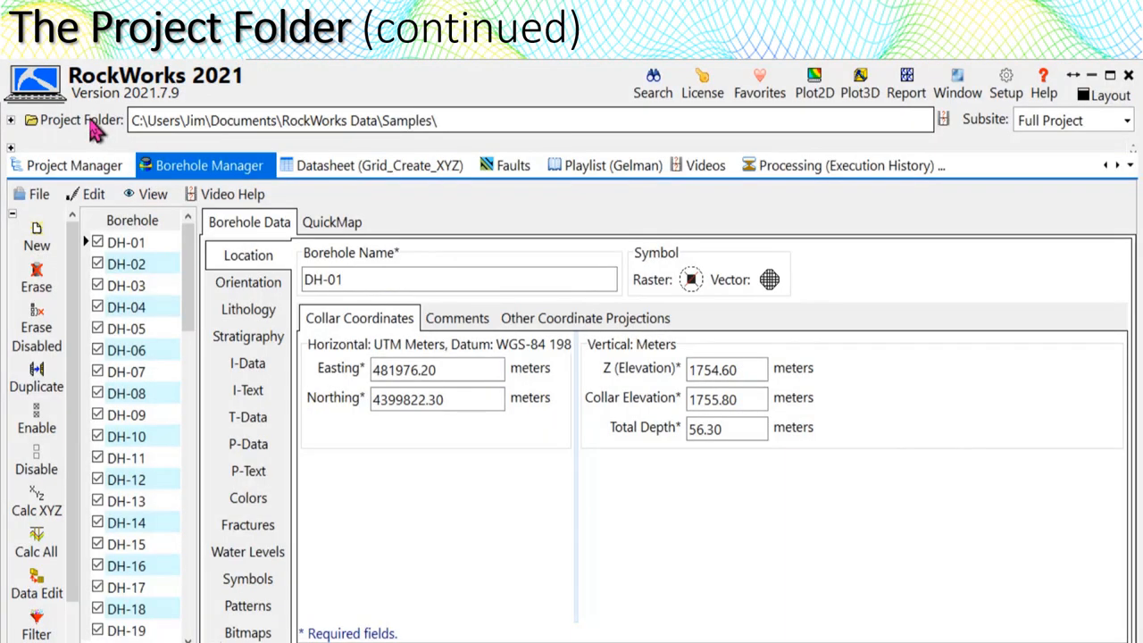
- Start the Create New Project Wizard and name the project folder Refinery_A
left_click(80, 120)
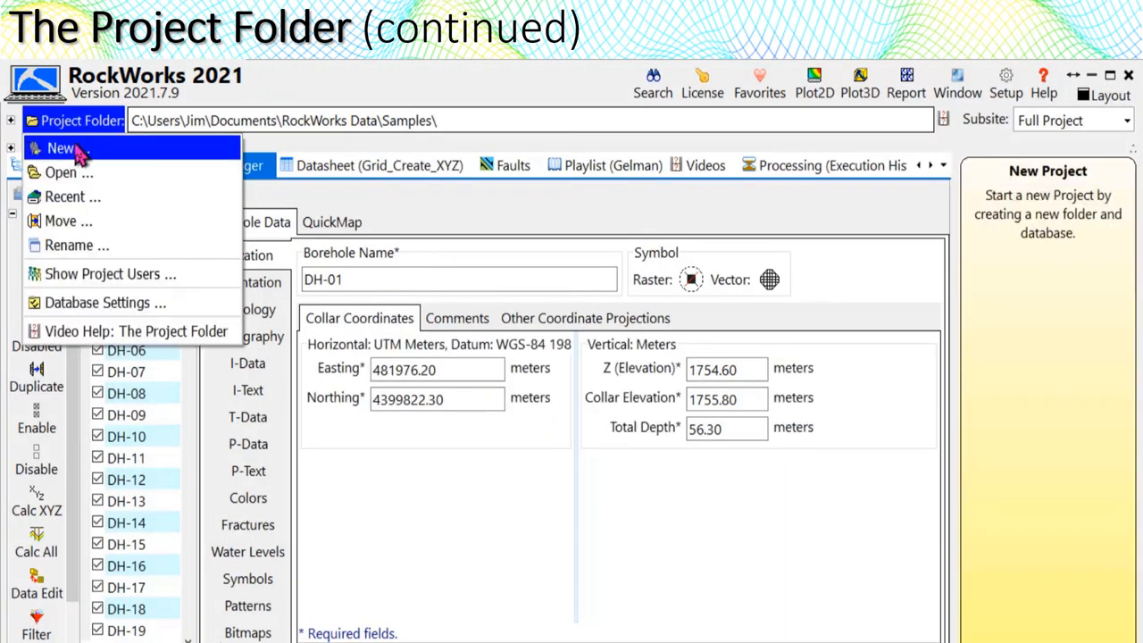
left_click(61, 148)
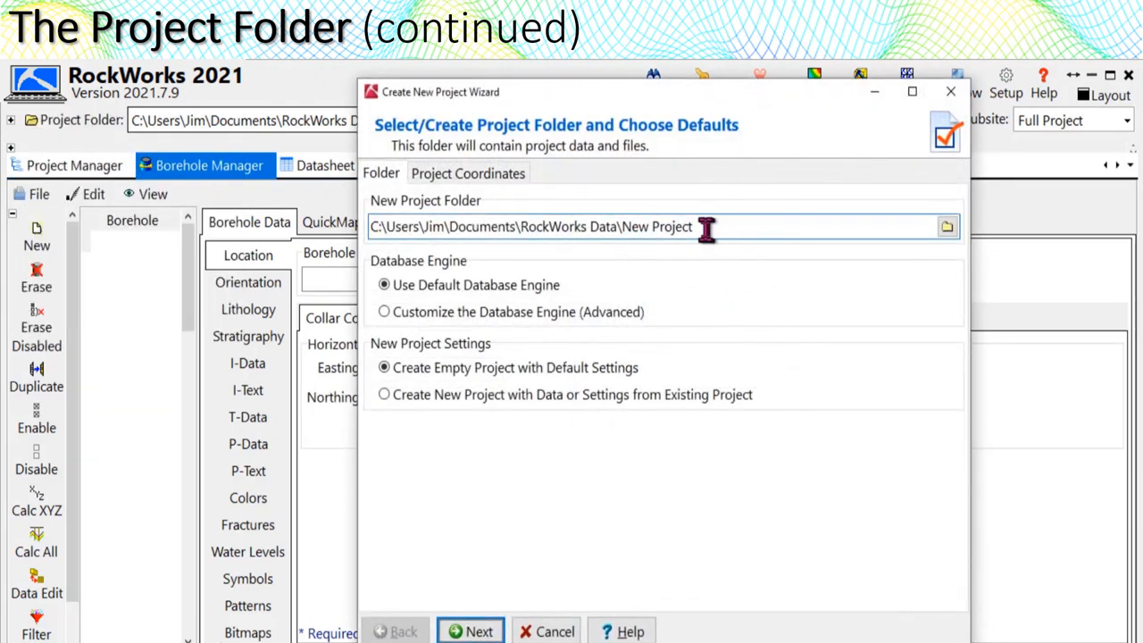
double_click(657, 225)
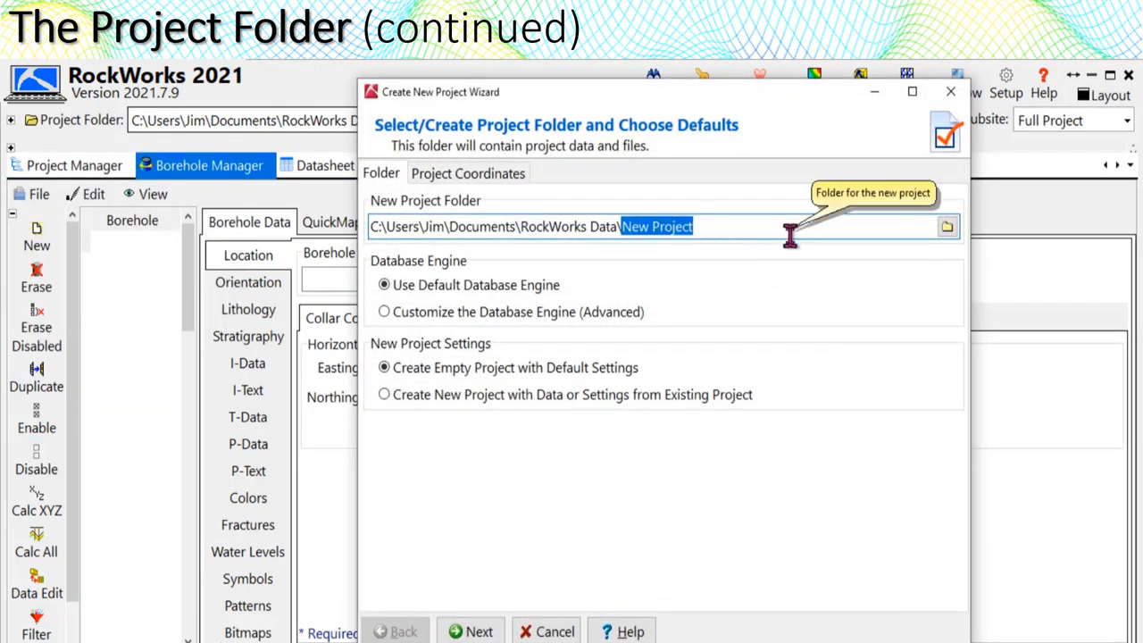
type("Refinery")
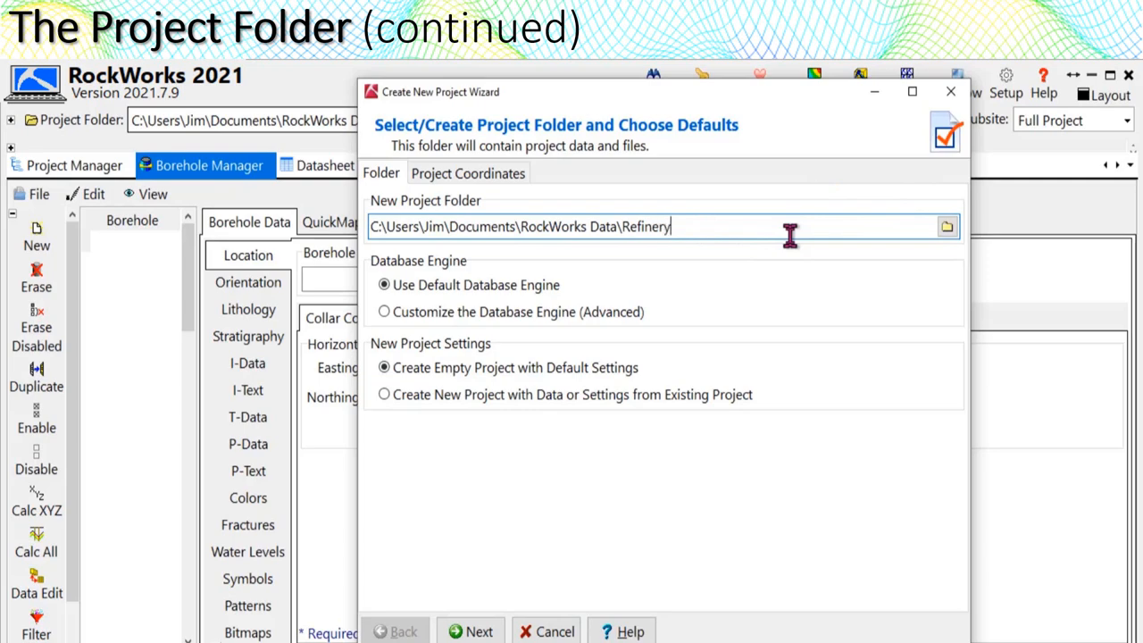
type("_A")
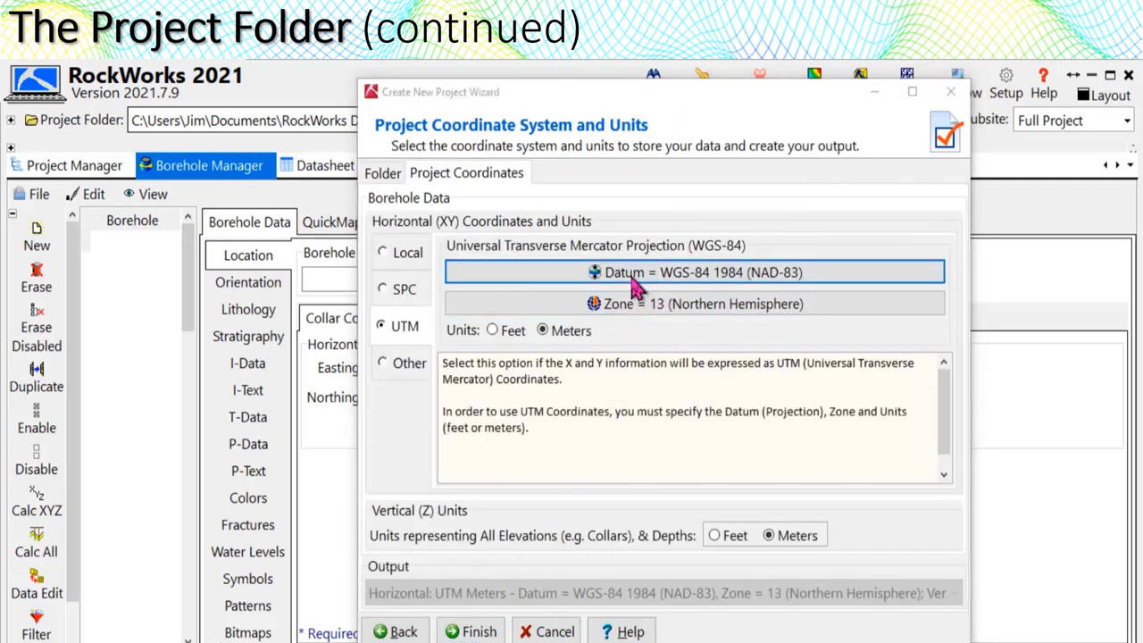
- Set project coordinates to UTM with the WGS-84 datum, Zone 13 Northern Hemisphere
left_click(700, 271)
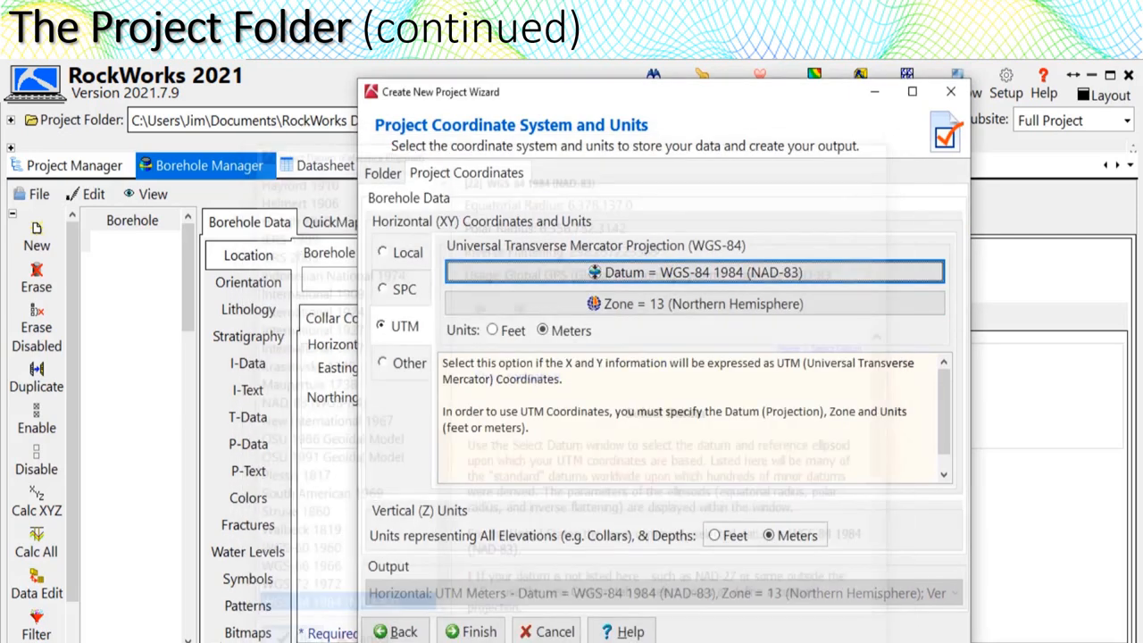
left_click(703, 303)
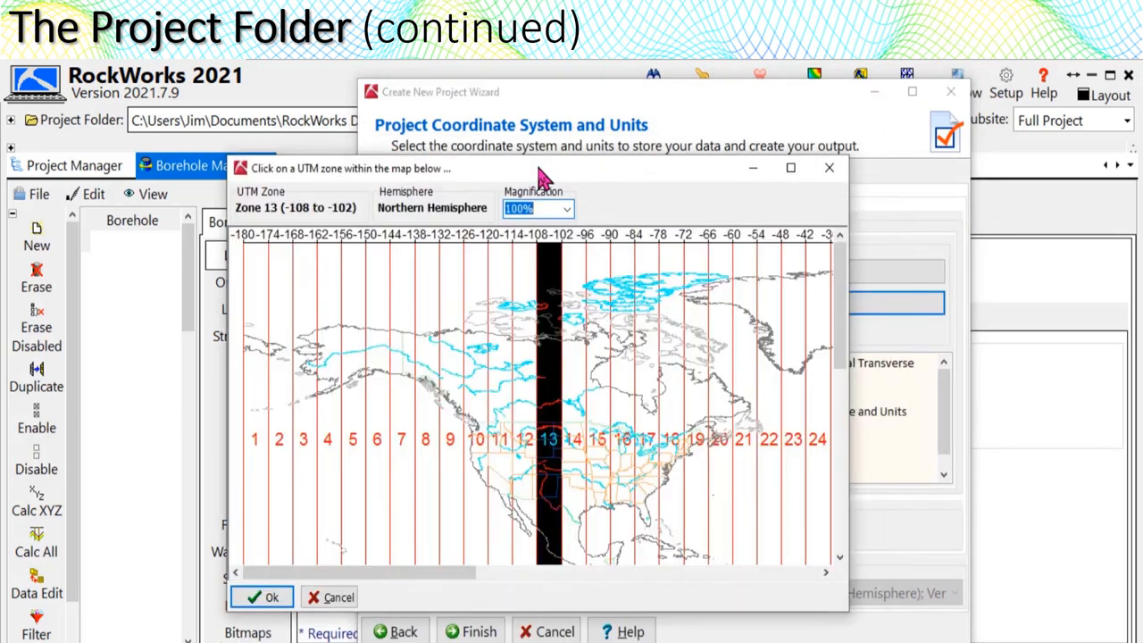
mouse_move(486, 550)
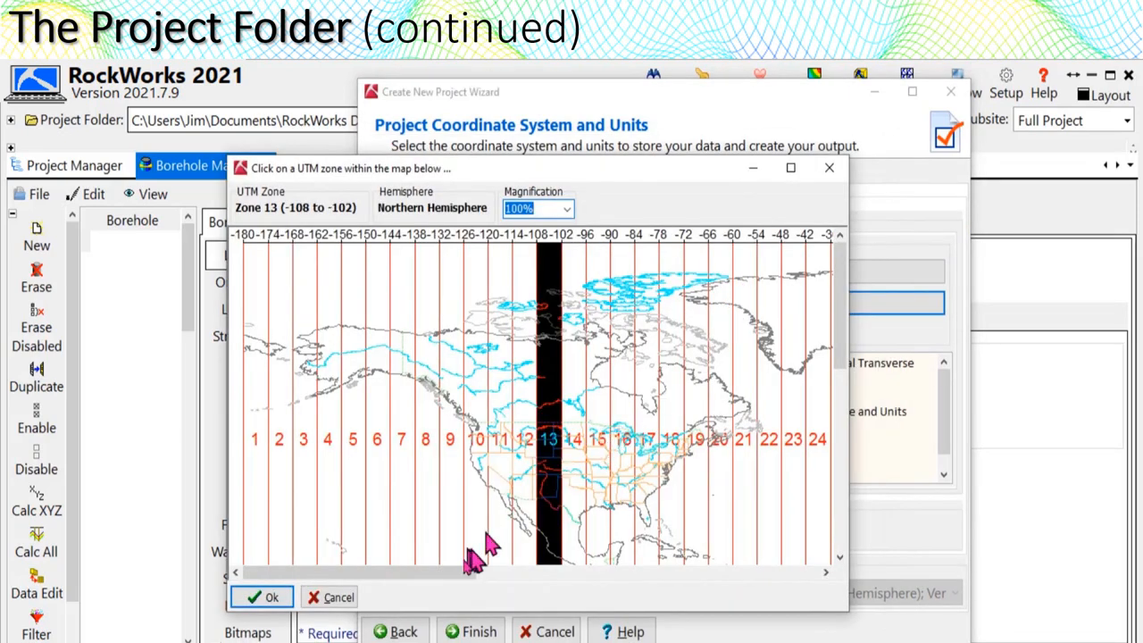
left_click(261, 596)
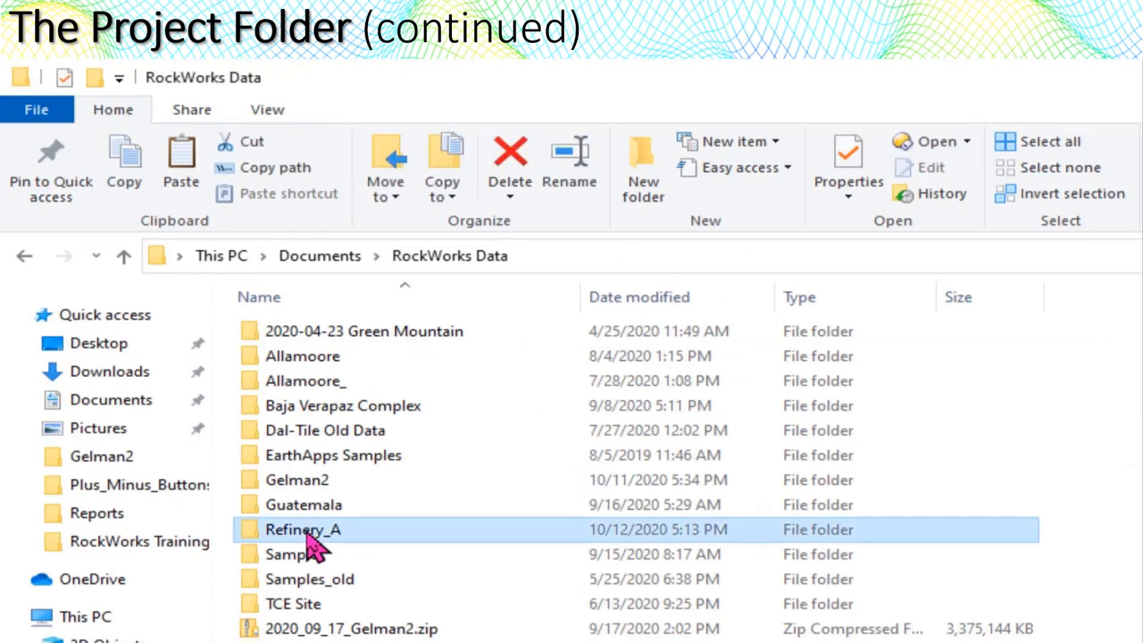
- Browse the Refinery_A folder, its System subfolder and the Refinery_A.sqlite database in File Explorer
double_click(303, 528)
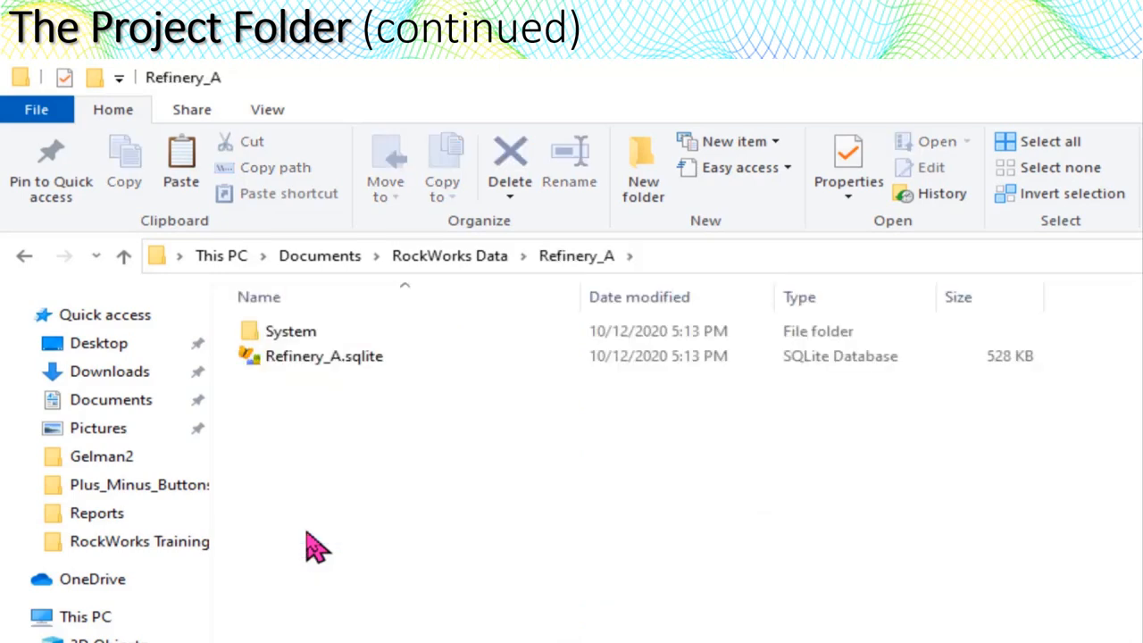
mouse_move(336, 450)
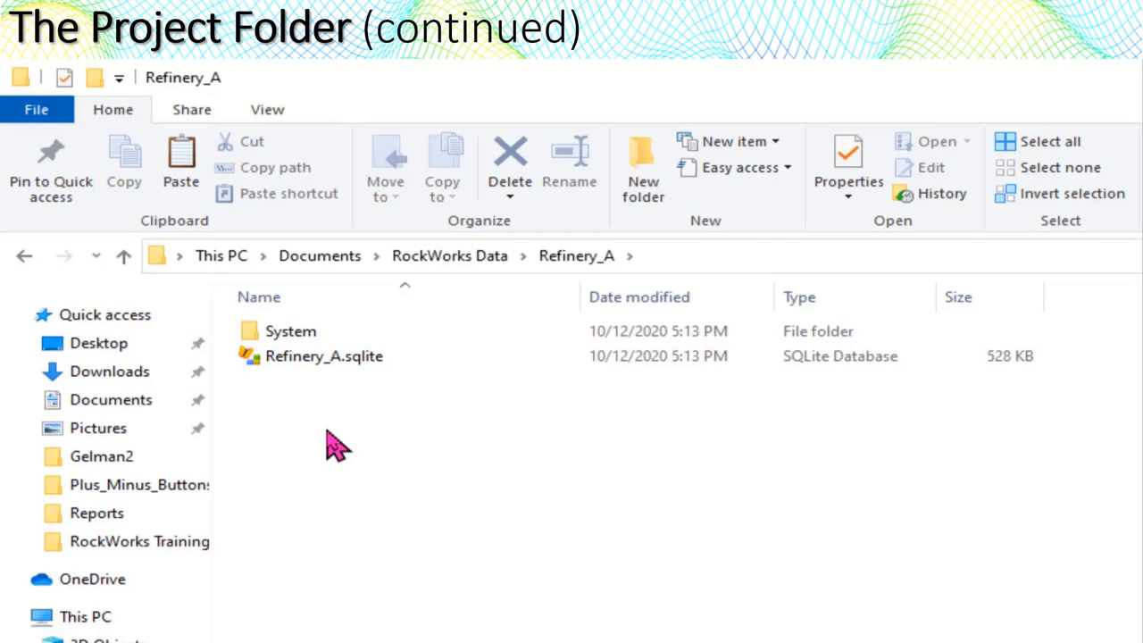
double_click(289, 330)
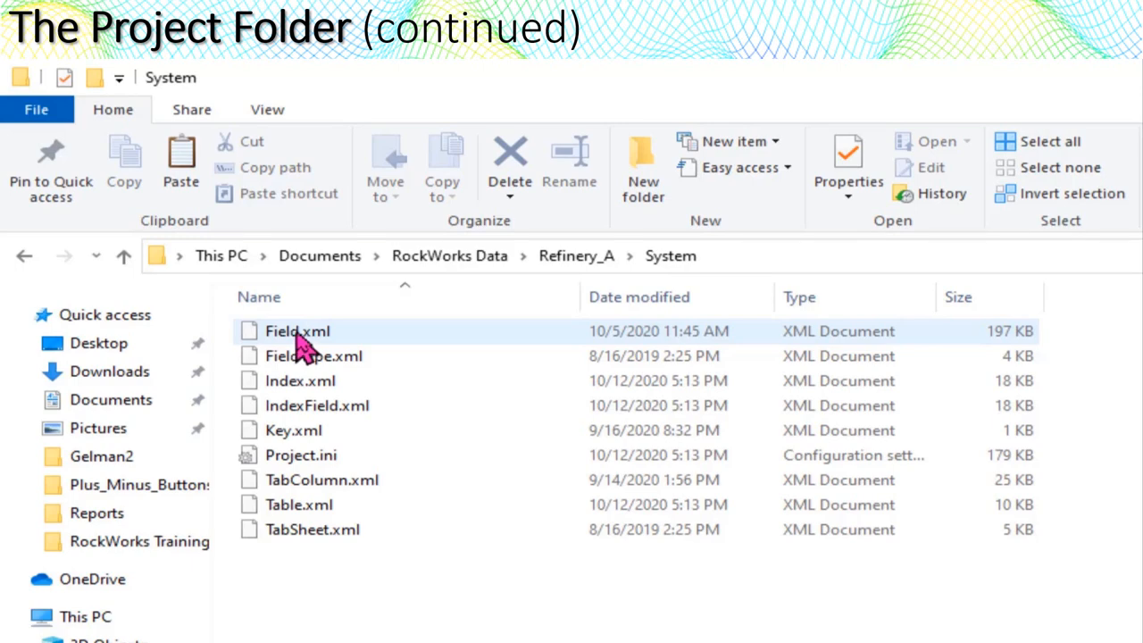
left_click(576, 256)
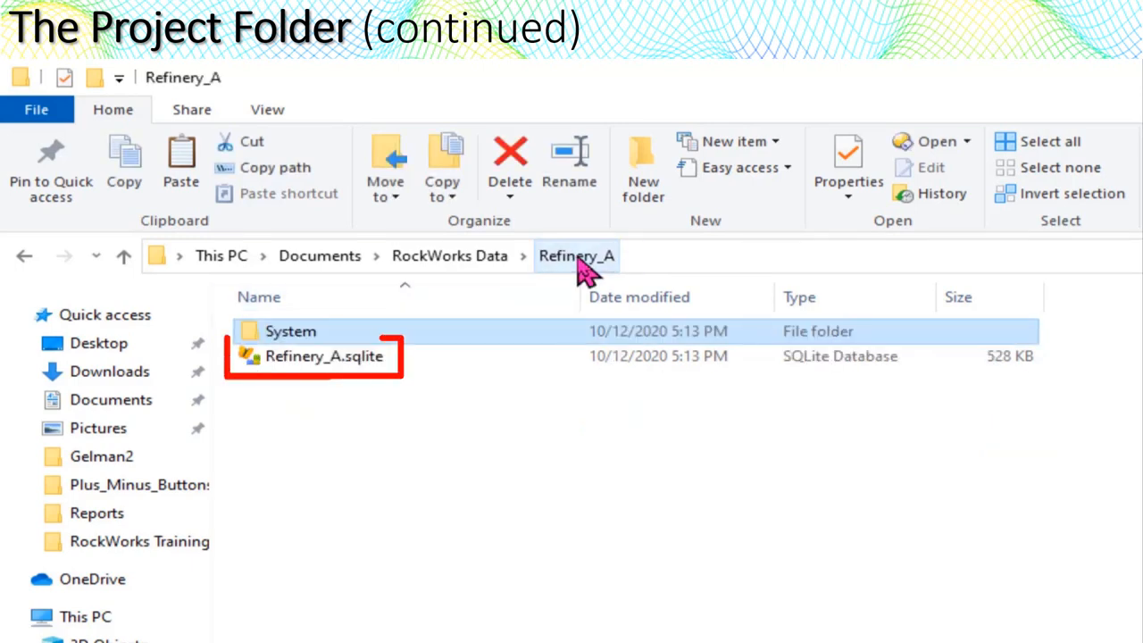
left_click(323, 356)
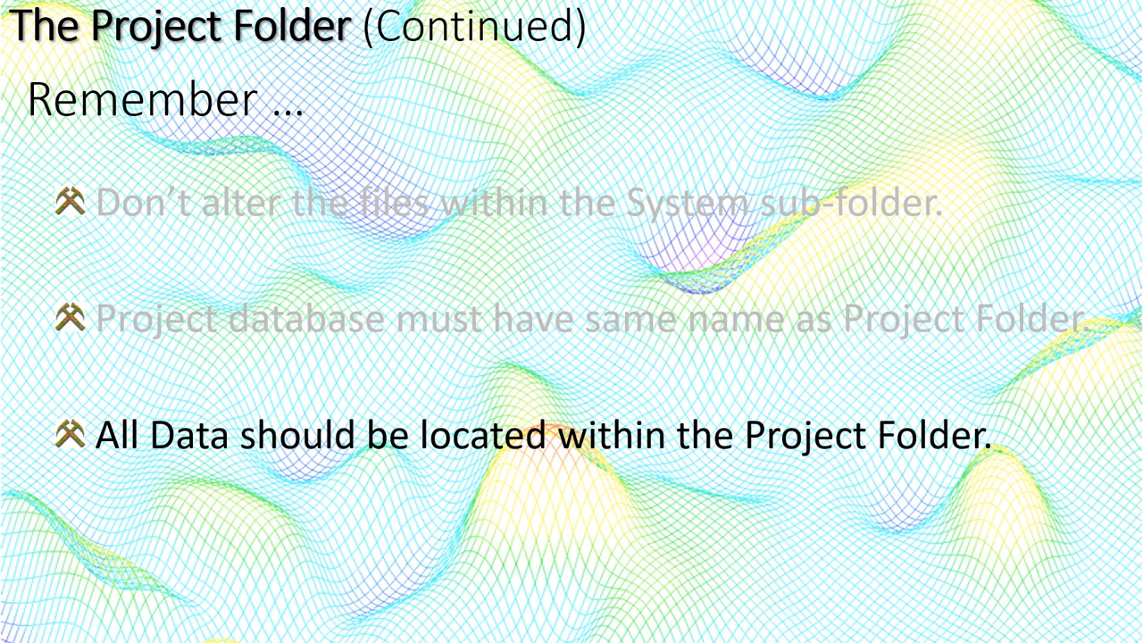
key("Right")
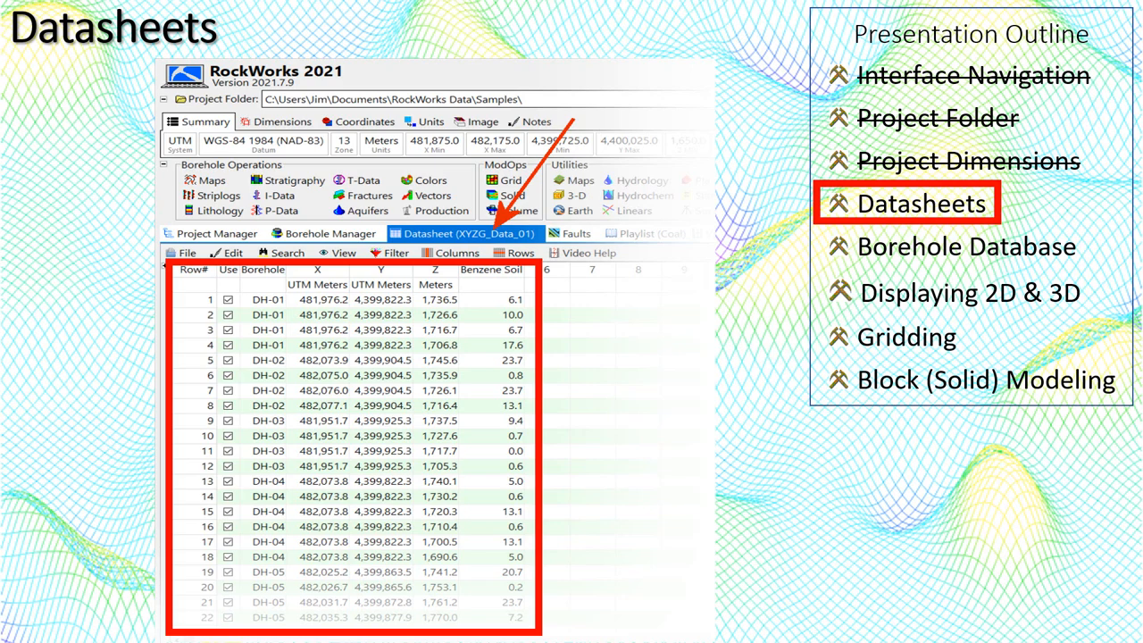
left_click(186, 253)
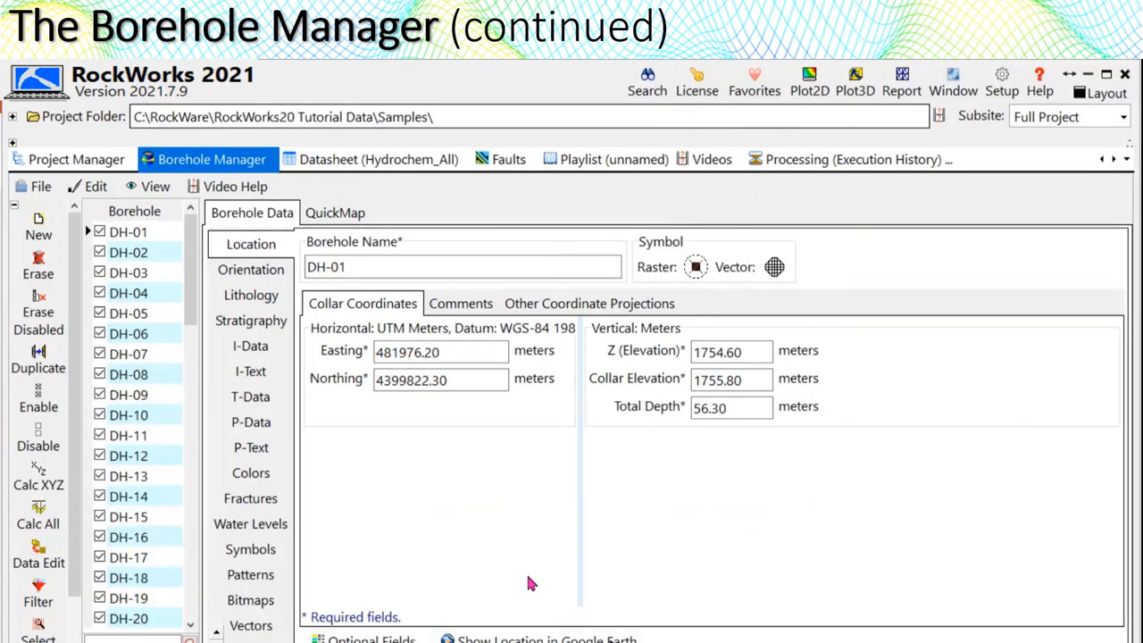
- Browse the location details of boreholes DH-02, DH-04, DH-08, DH-10 and DH-12
left_click(129, 252)
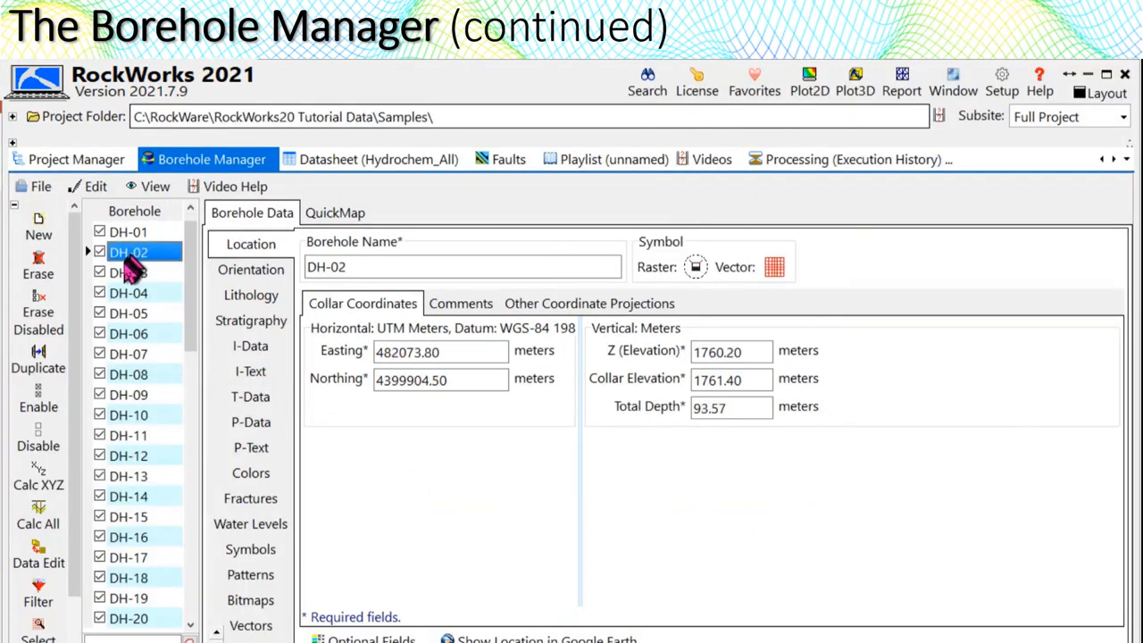
left_click(128, 293)
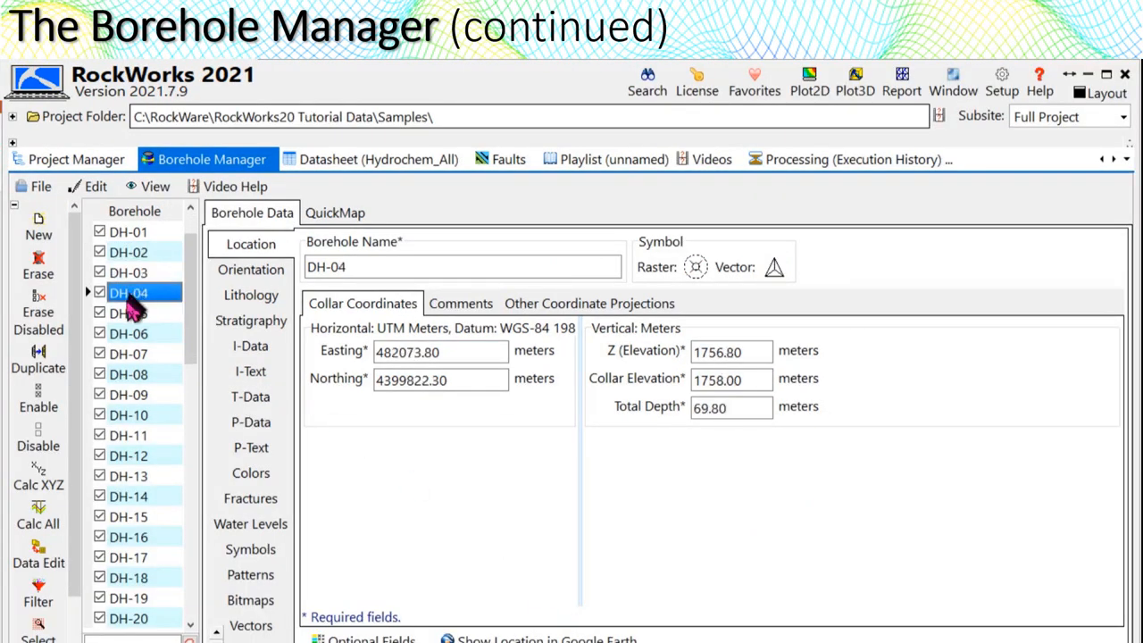
left_click(128, 334)
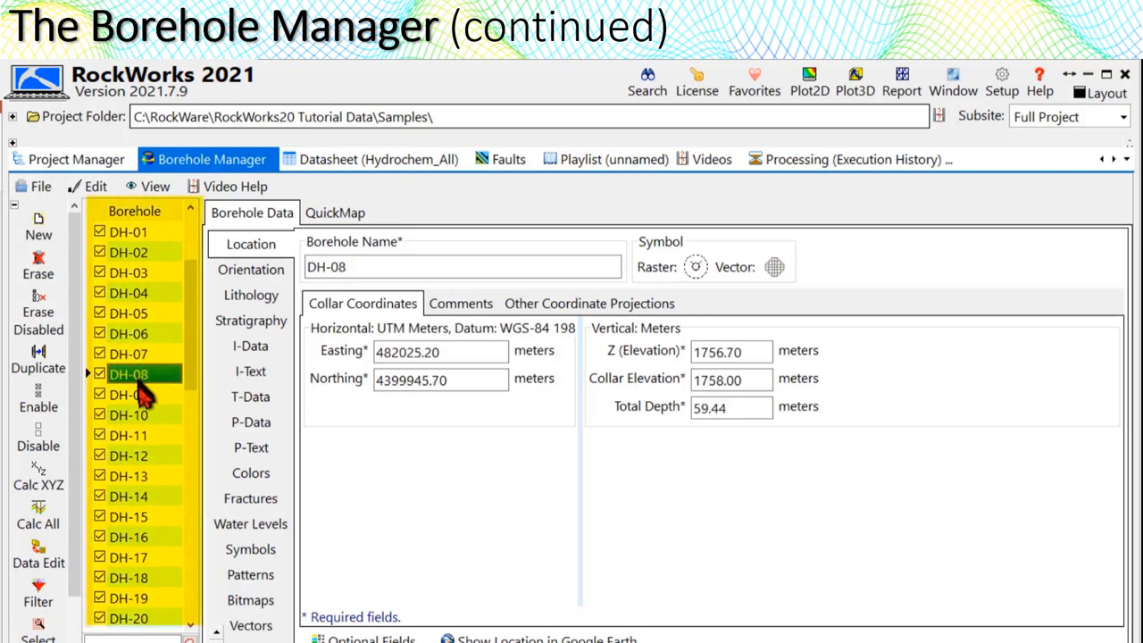
left_click(129, 414)
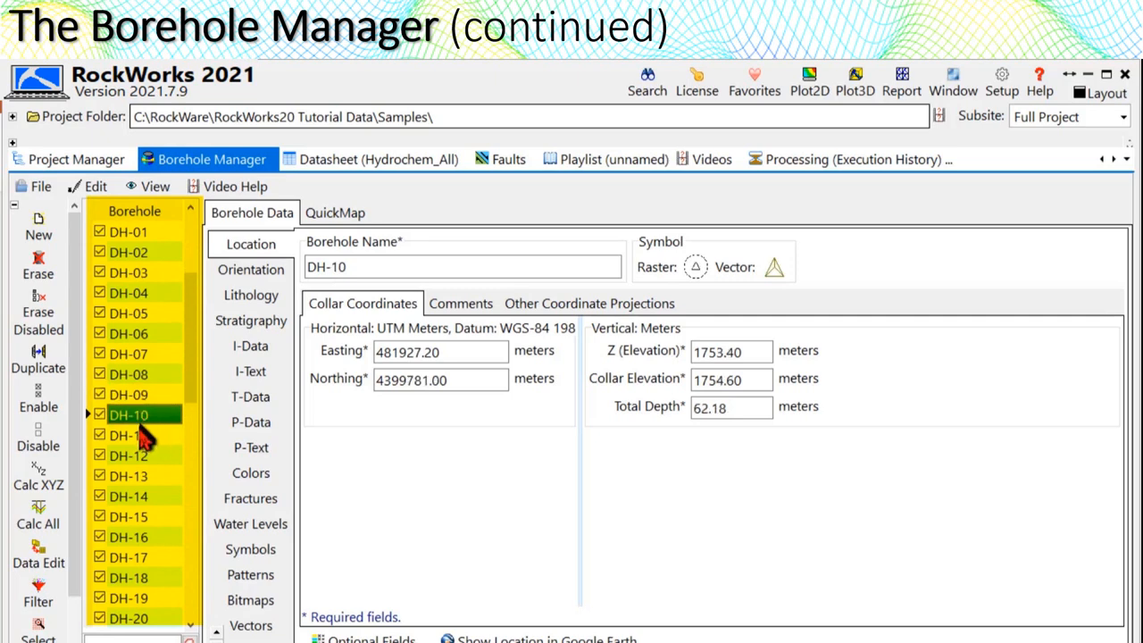
left_click(129, 456)
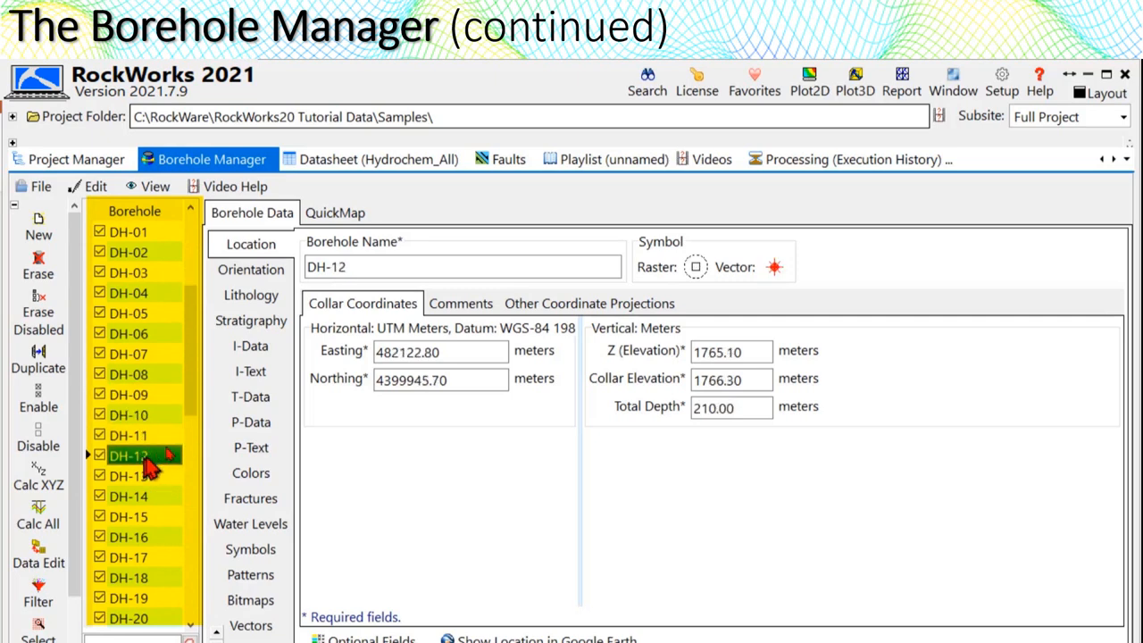
- Show DH-12's orientation survey readings, then its lithology intervals from soil to clay
left_click(250, 268)
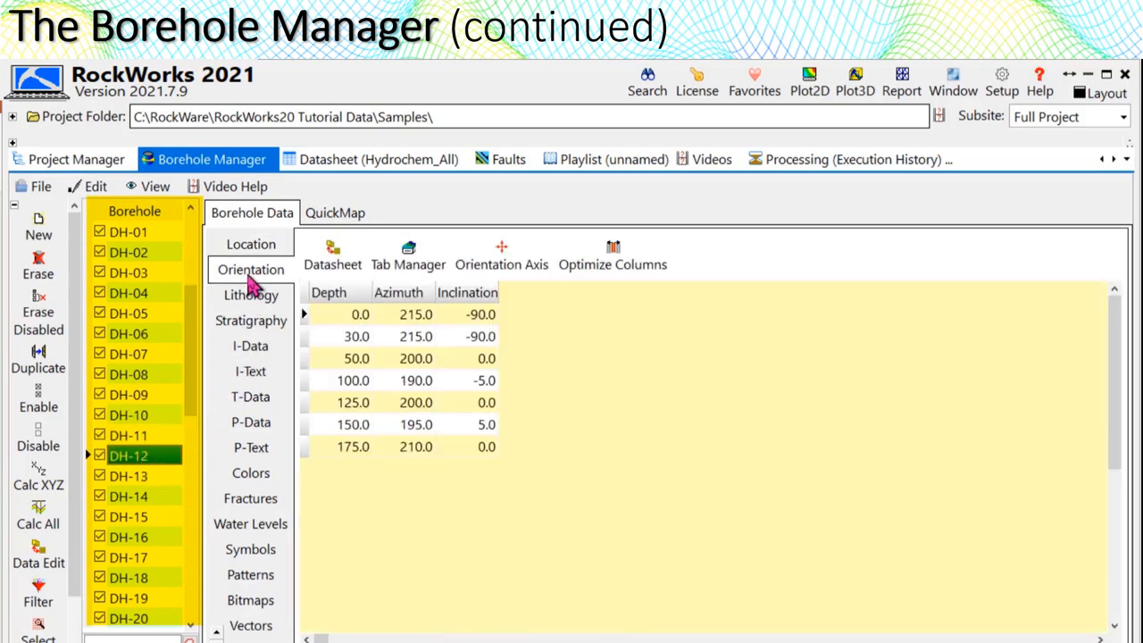
mouse_move(250, 268)
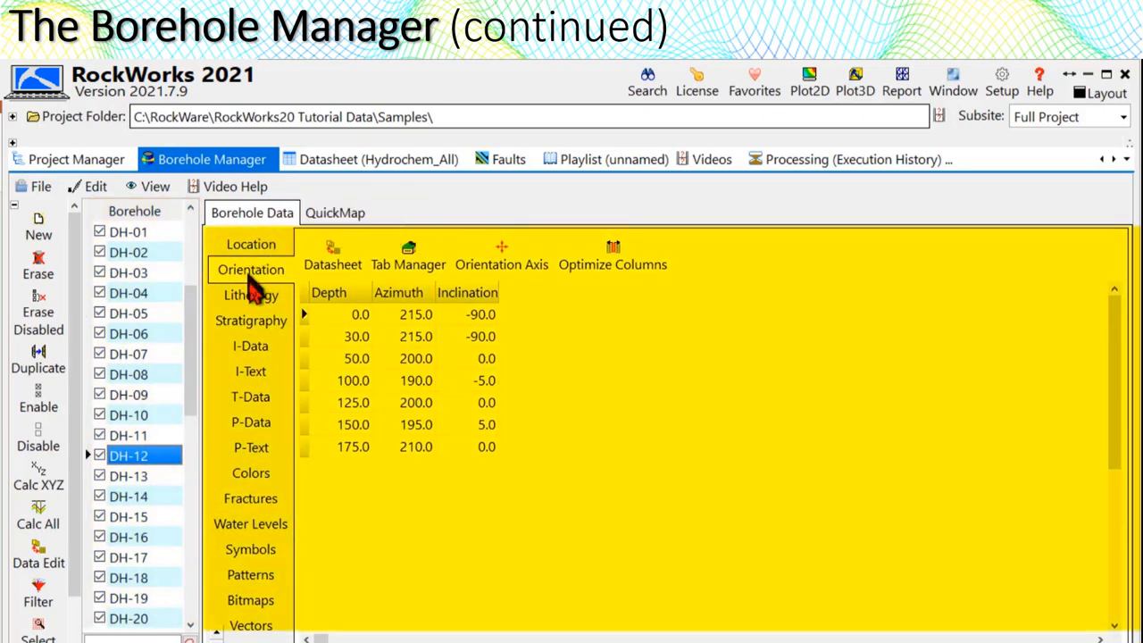
left_click(250, 295)
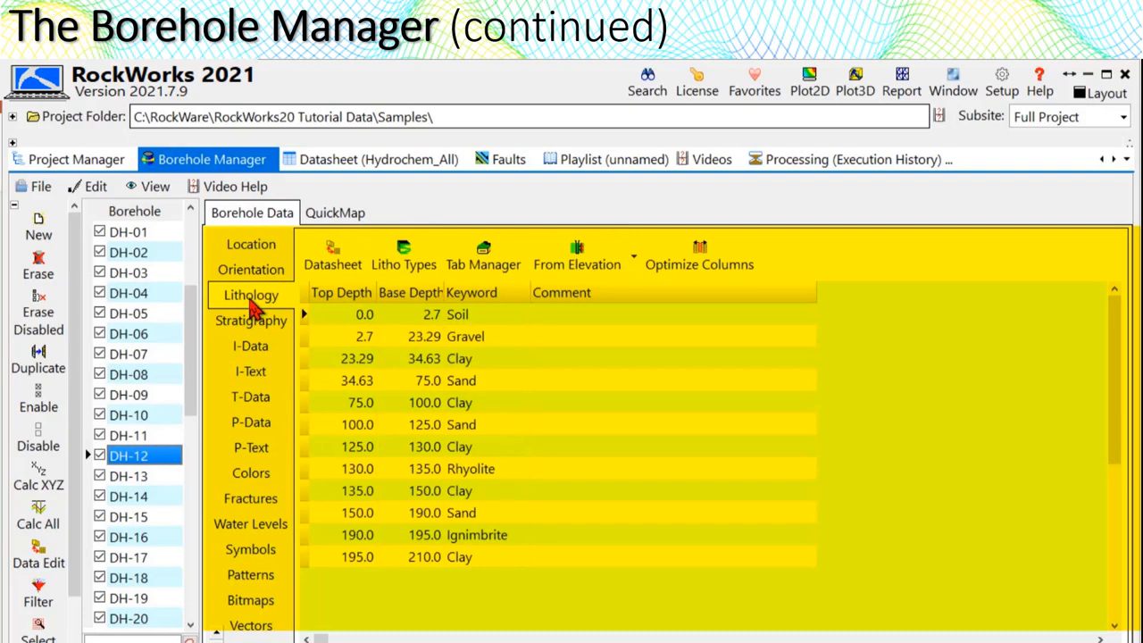
left_click(250, 243)
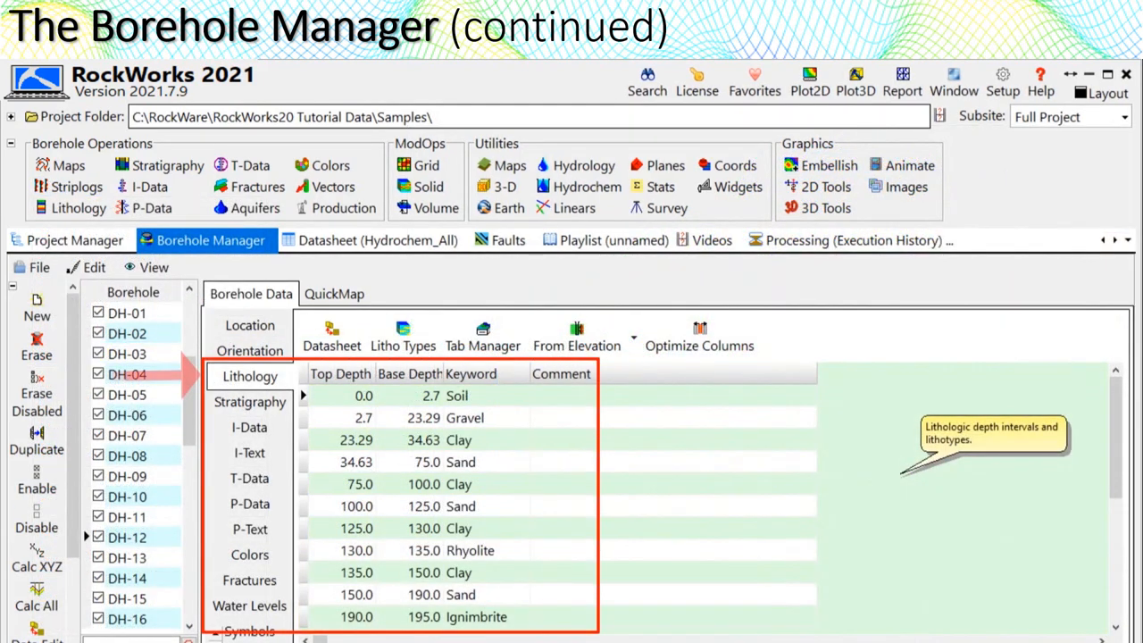
- Review DH-11's I-Data samples, T-Data time series and P-Data gamma/resistivity readings
left_click(78, 207)
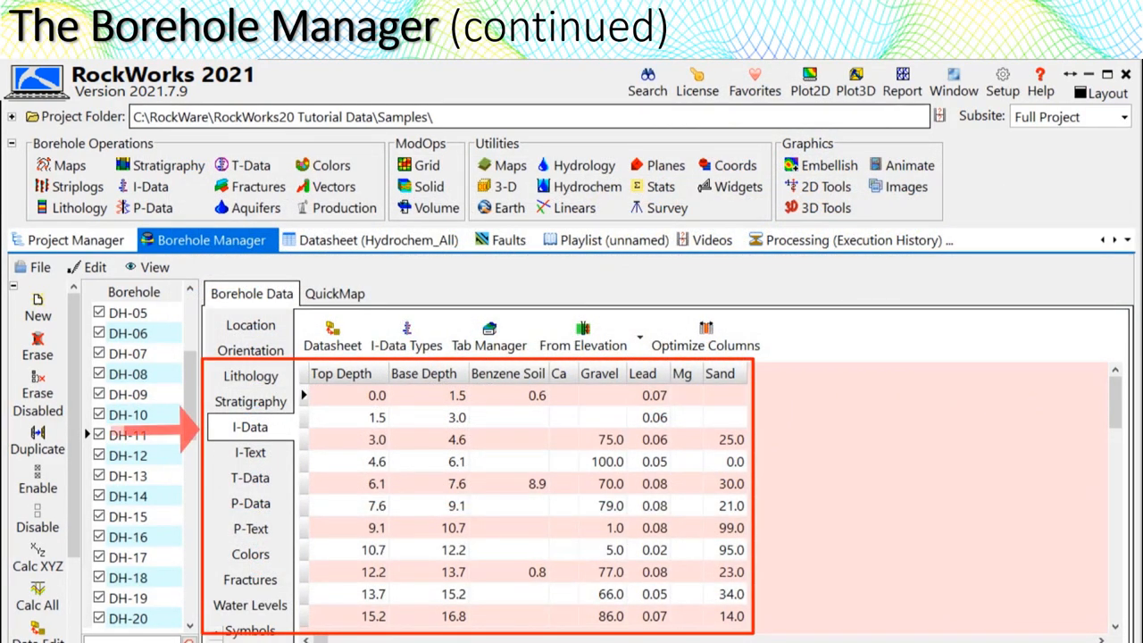
left_click(150, 186)
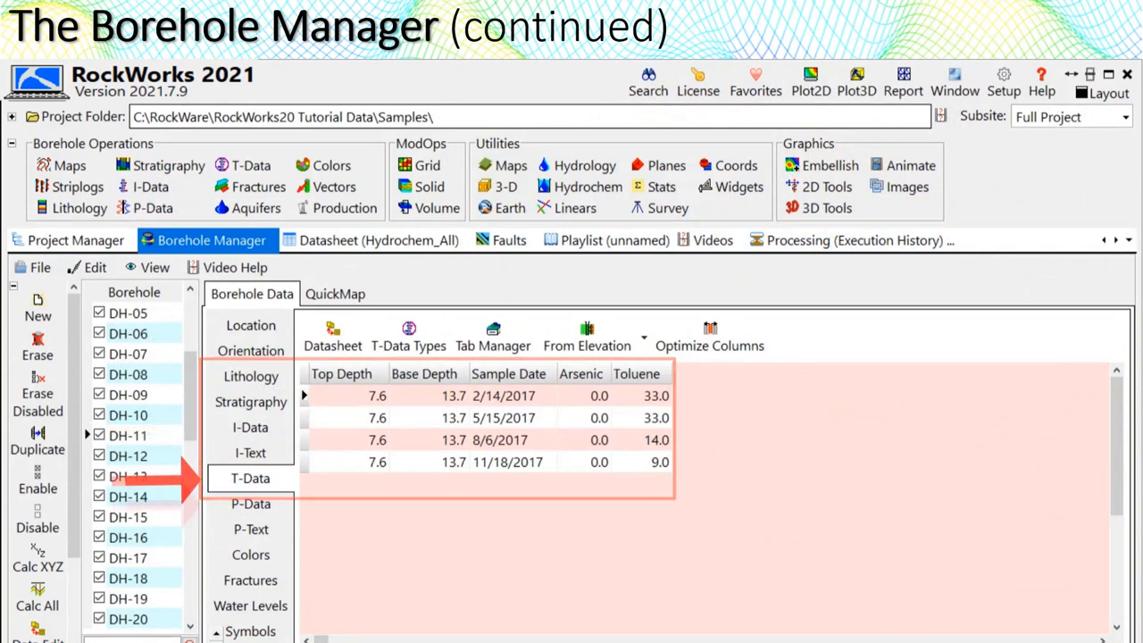
left_click(250, 504)
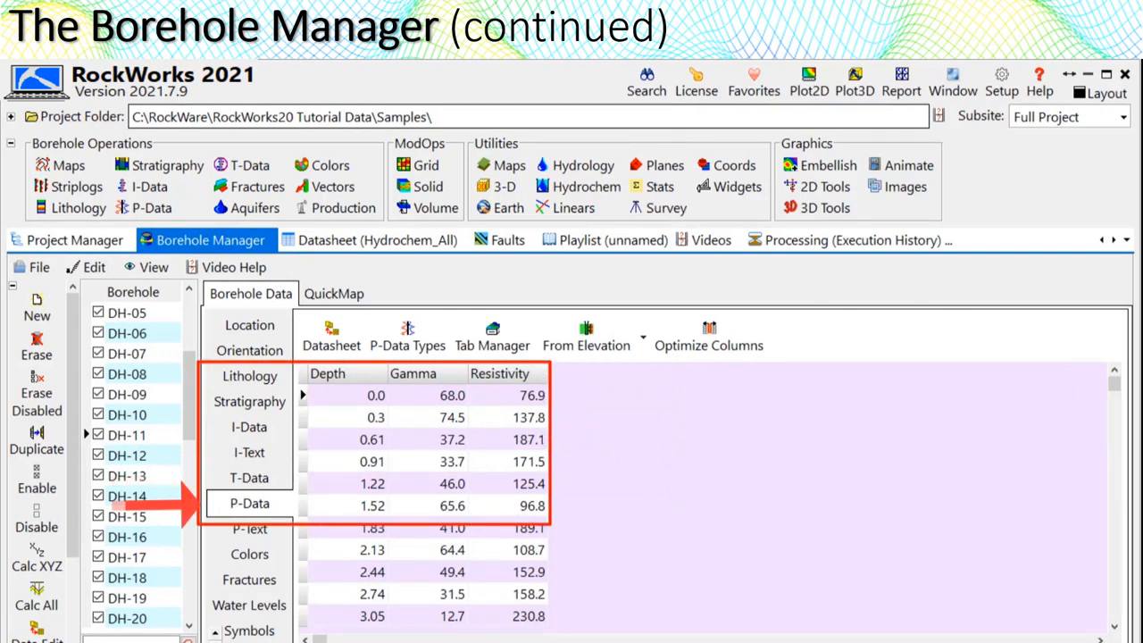
left_click(250, 554)
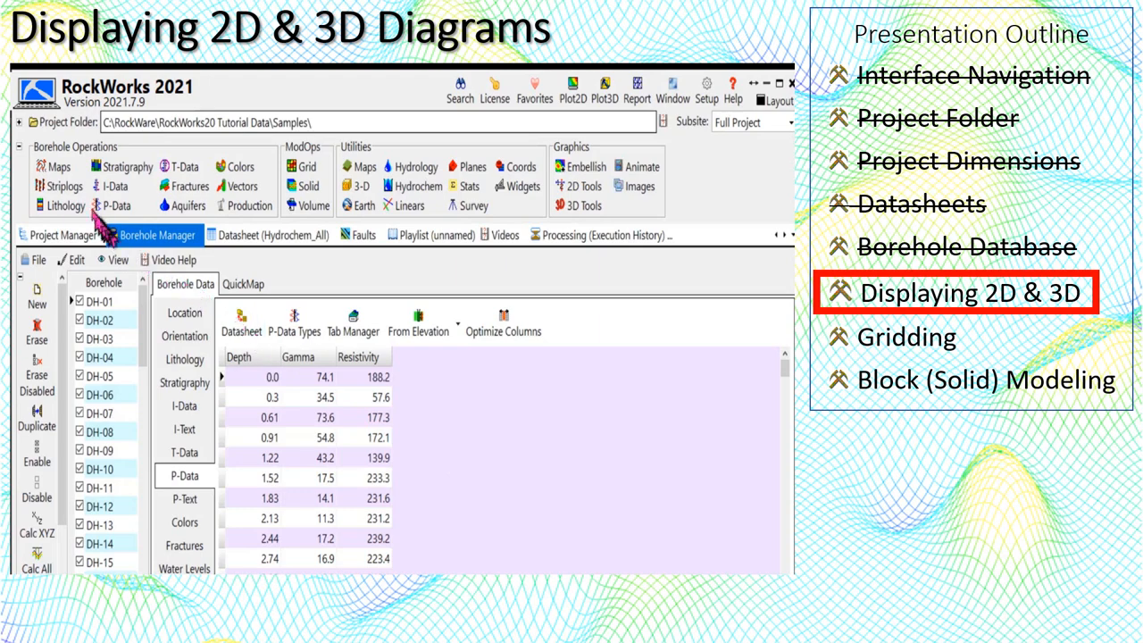
- List the 2D and 3D striplog and profile programs under Borehole Operations > Striplogs
left_click(61, 186)
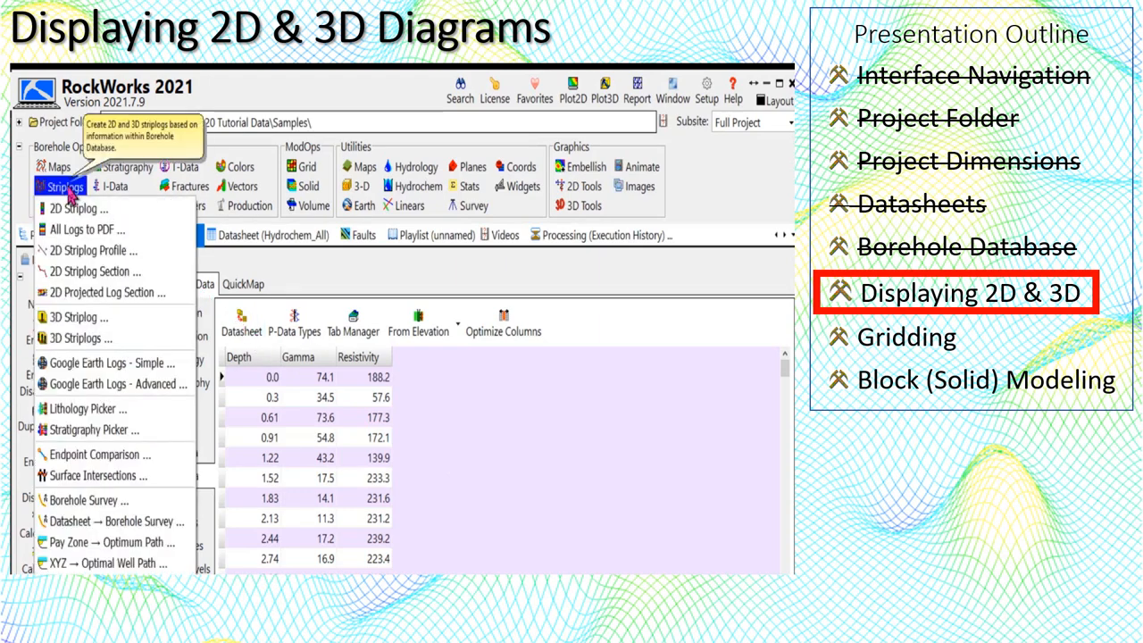